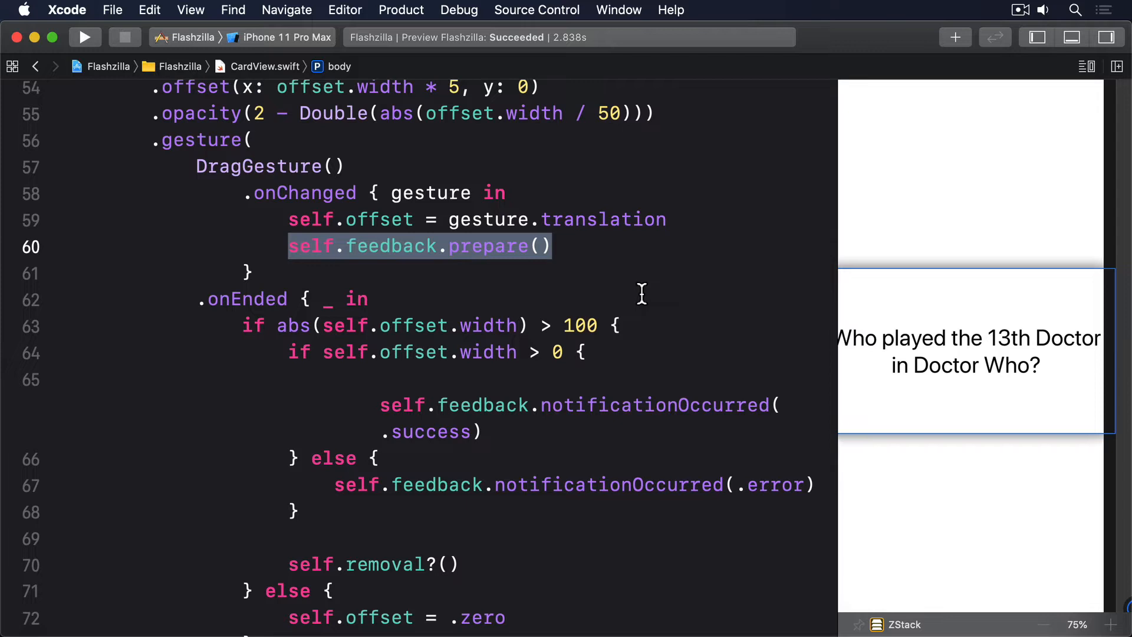
pyautogui.moveTo(982, 77)
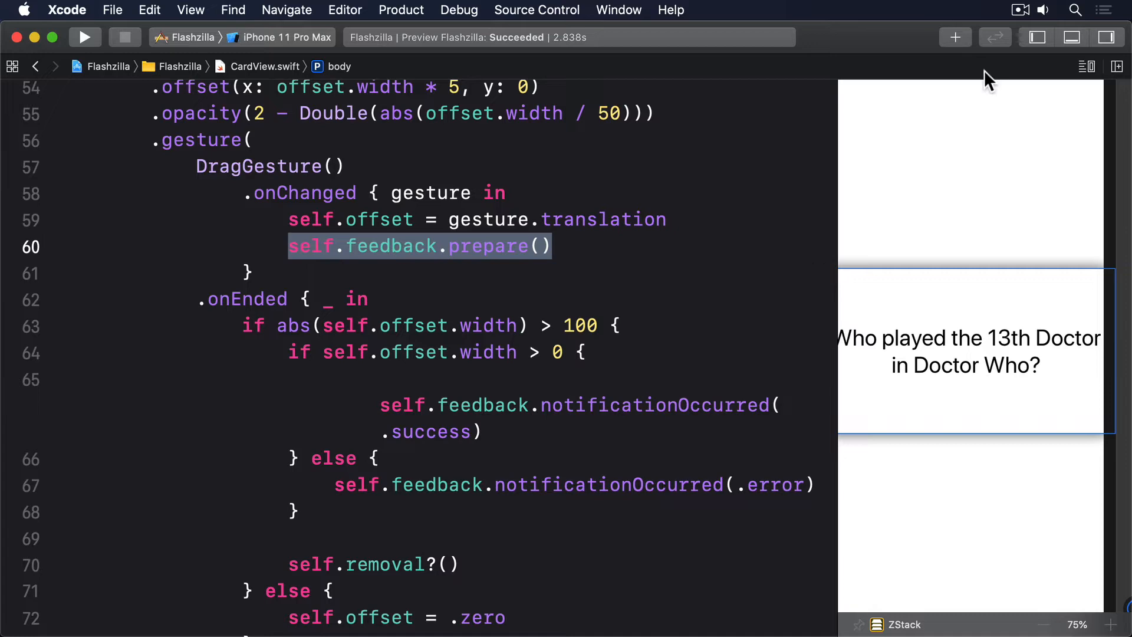
# - Open ContentView.swift from the Project navigator to reach the card stack code
pyautogui.click(1036, 37)
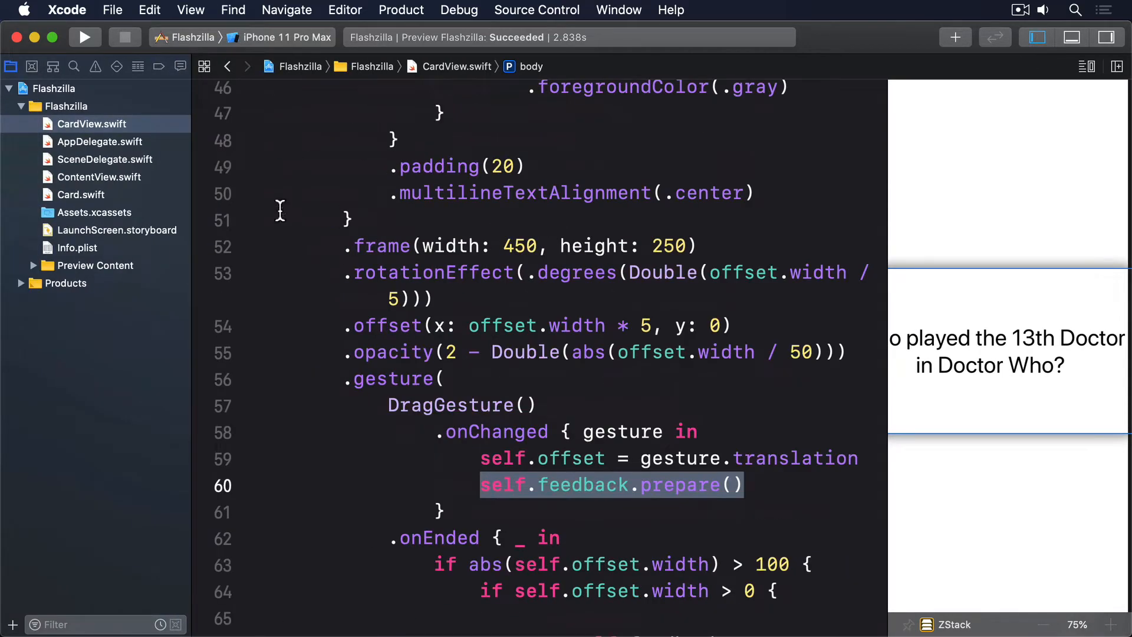
pyautogui.click(99, 177)
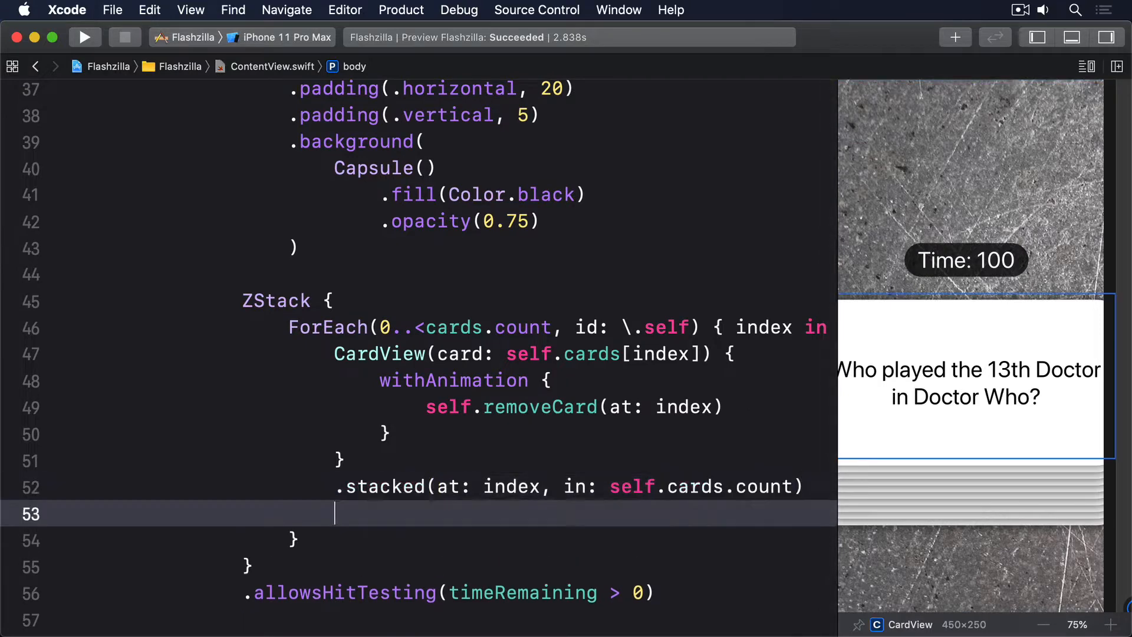
# - Add .allowsHitTesting(index == self.cards.count - 1) after the card's .stacked modifier
pyautogui.write('.all')
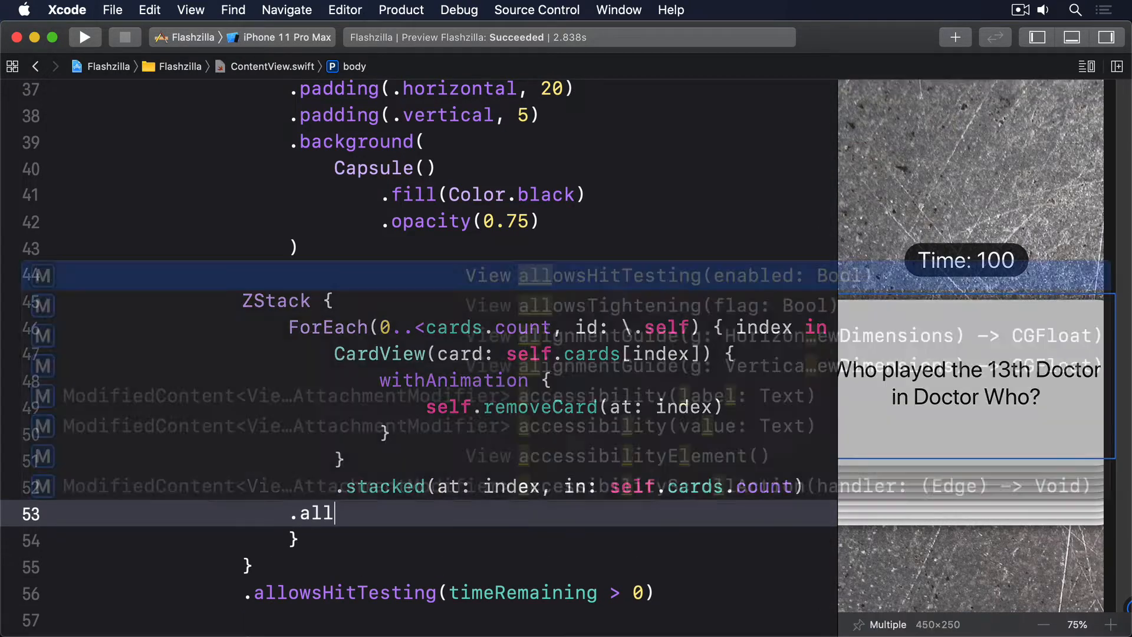
pyautogui.write('lowsHitTesting(index == self.cards.count - 1')
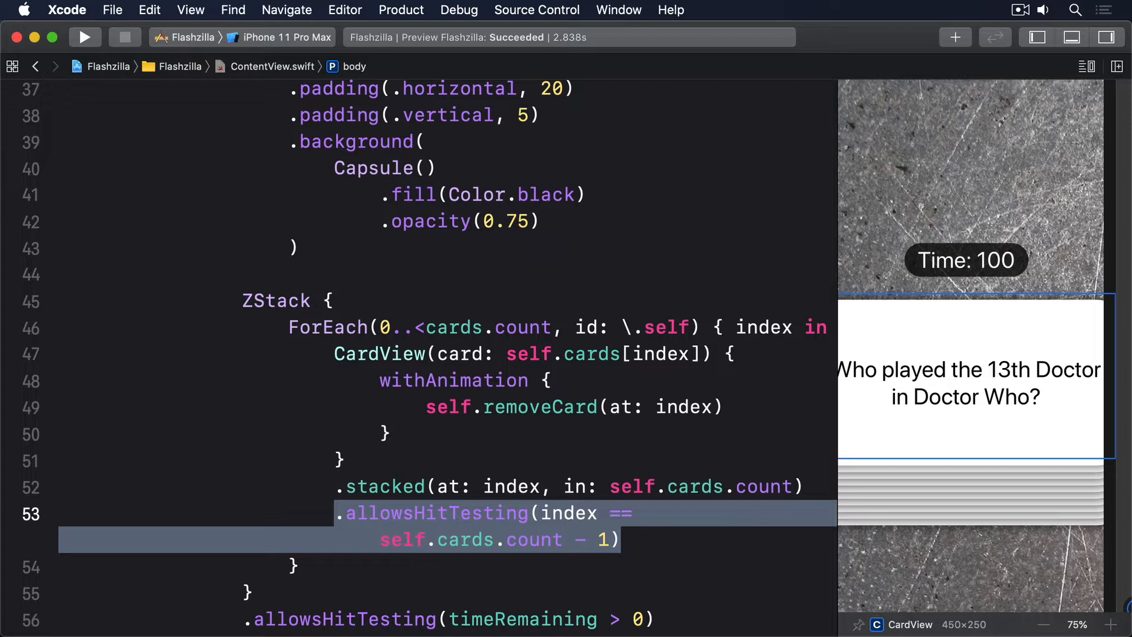
pyautogui.moveTo(606, 305)
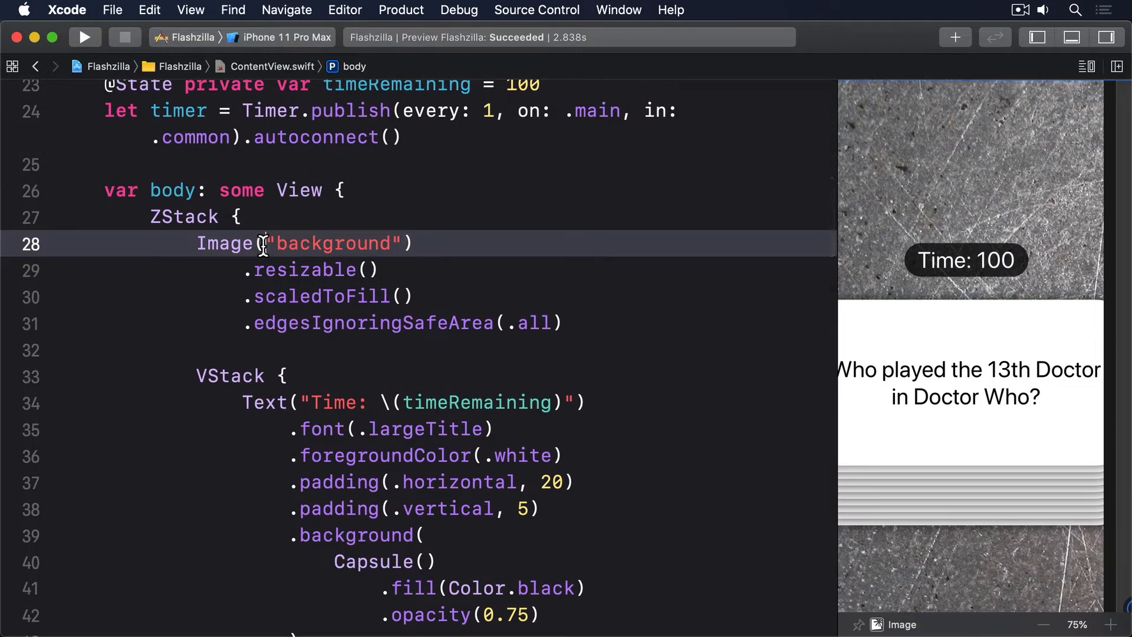
# - Change the background image to Image(decorative: "background")
pyautogui.write('decorative:')
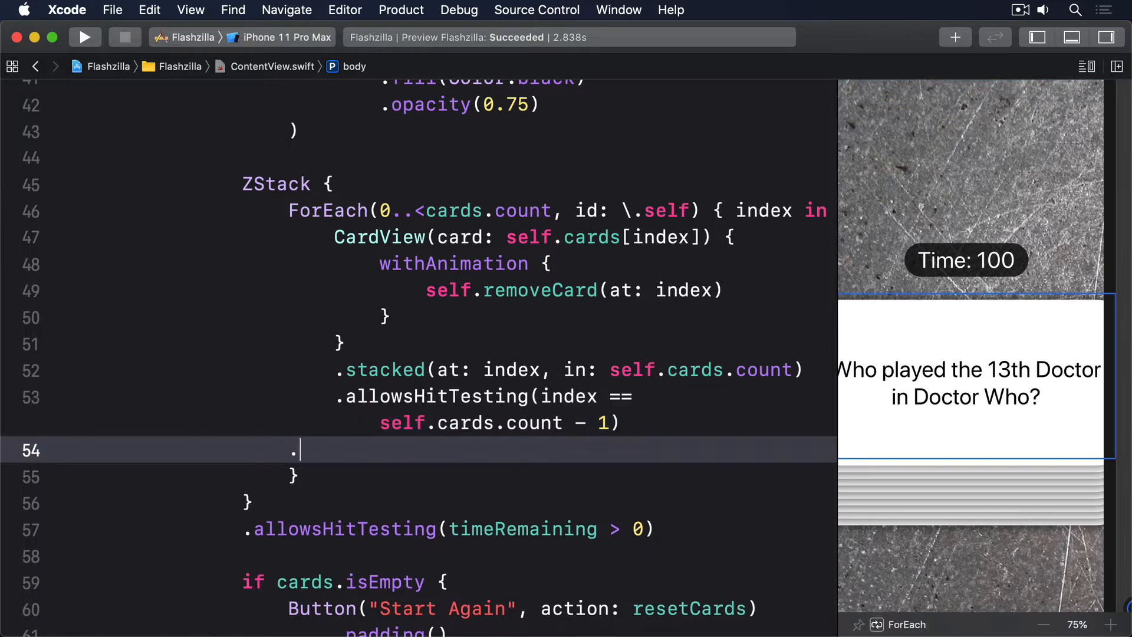
# - Add .accessibility(hidden: index < self.cards.count - 1) beneath .allowsHitTesting on CardView
pyautogui.write('accessibility(hidden')
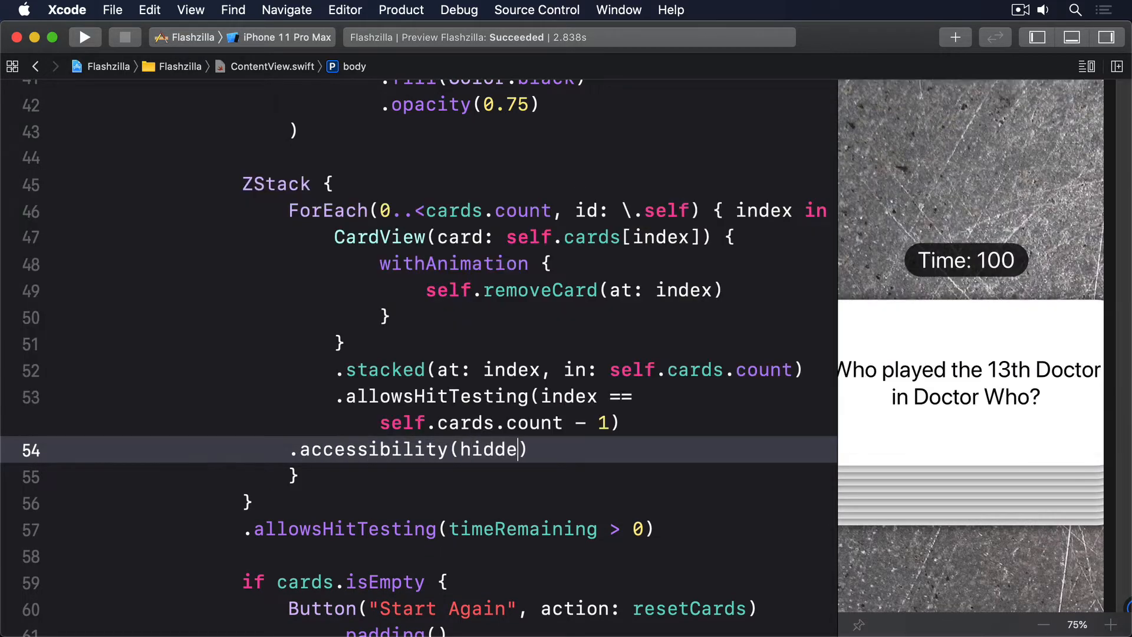
pyautogui.write('n: index < self.cards.count - 1')
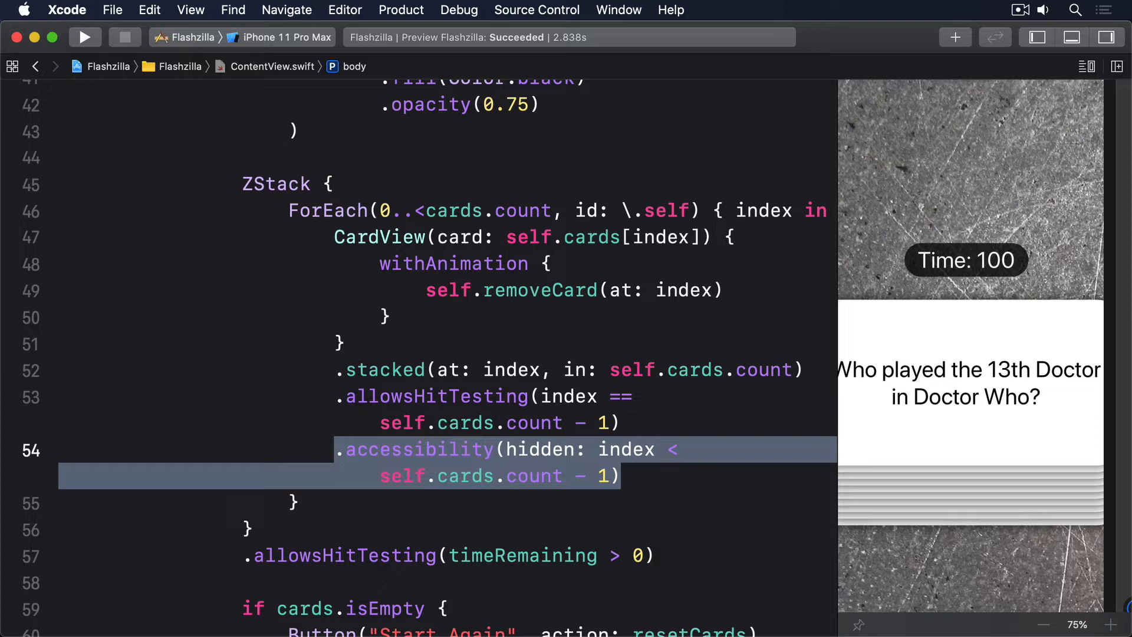
pyautogui.moveTo(1058, 71)
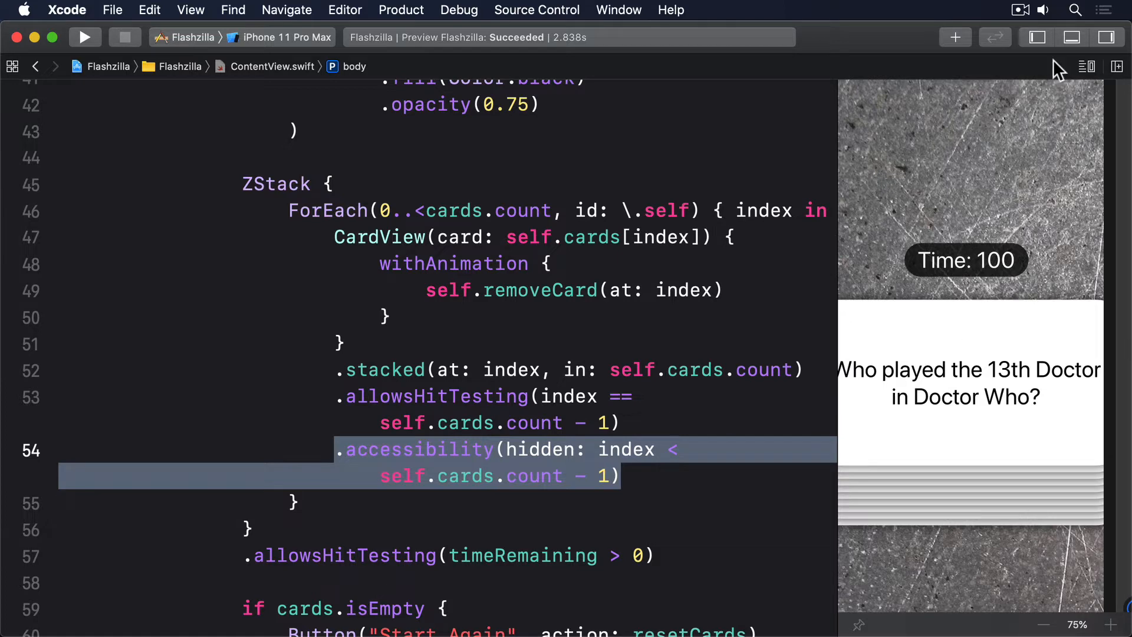
# - Open CardView.swift from the Project navigator
pyautogui.click(1037, 36)
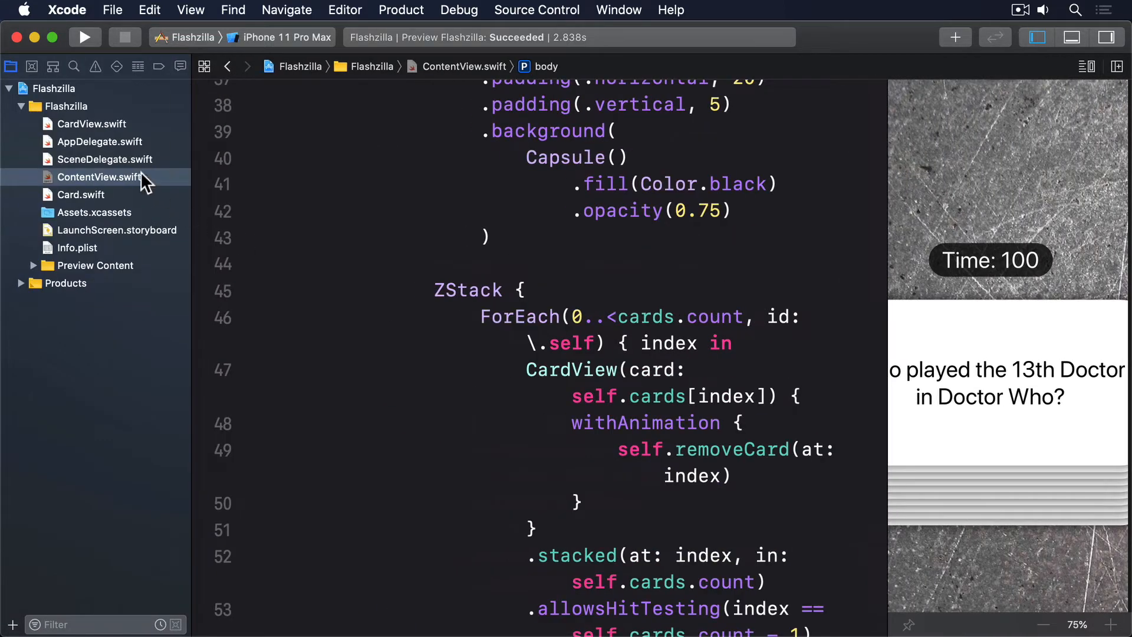
pyautogui.click(92, 124)
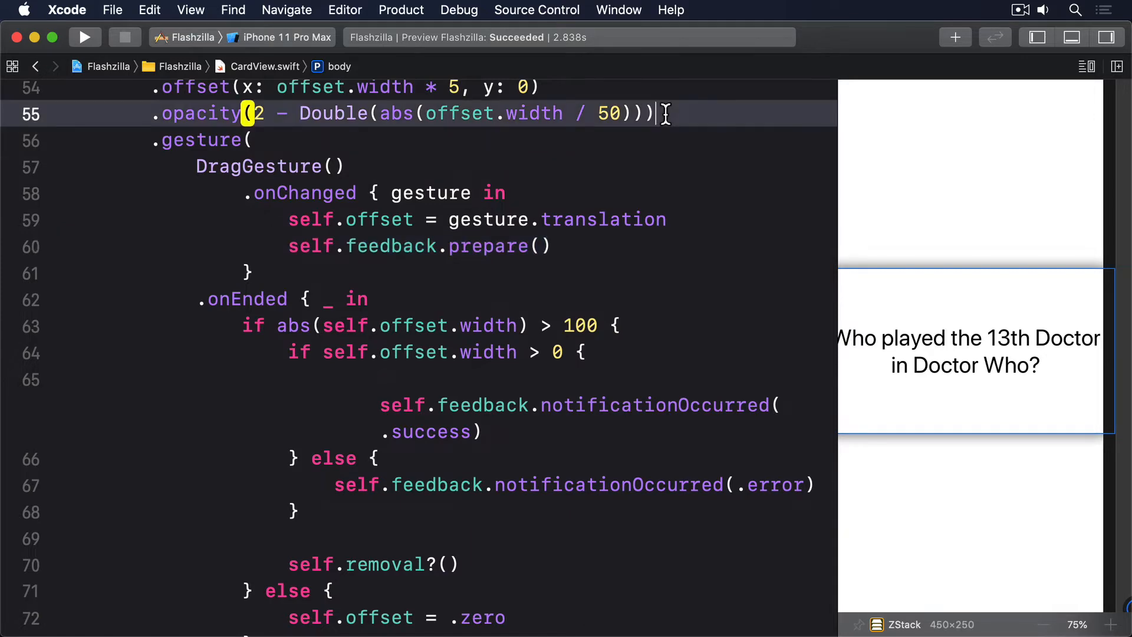
# - Add .accessibility(addTraits: .isButton) after the card's .opacity modifier
pyautogui.write('.accessibility(addTraits')
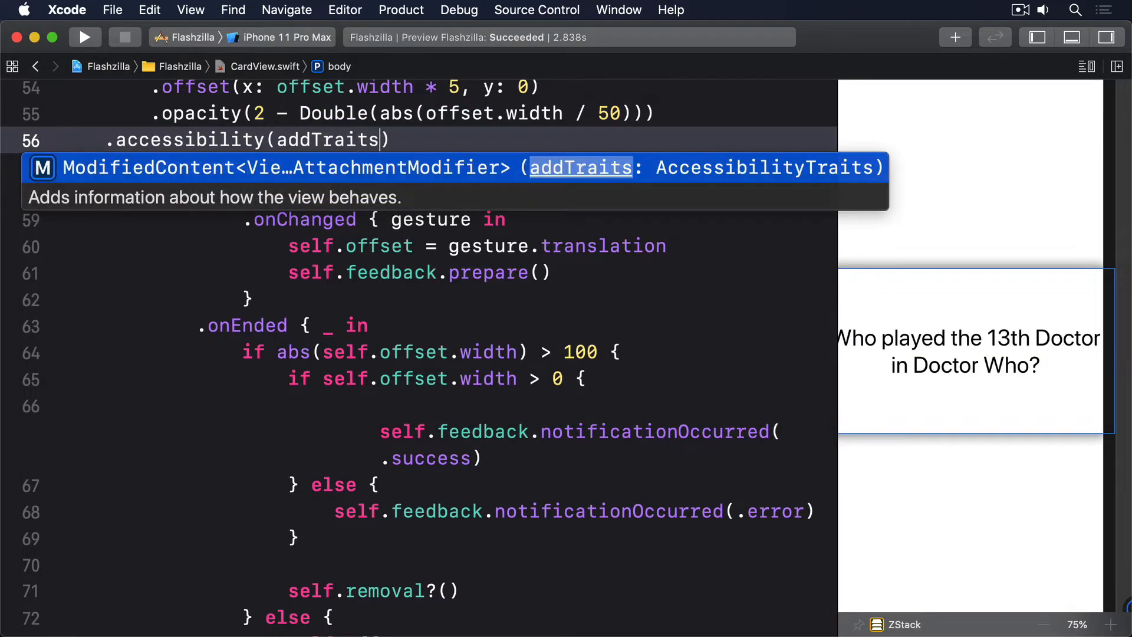
pyautogui.write(': .isButt')
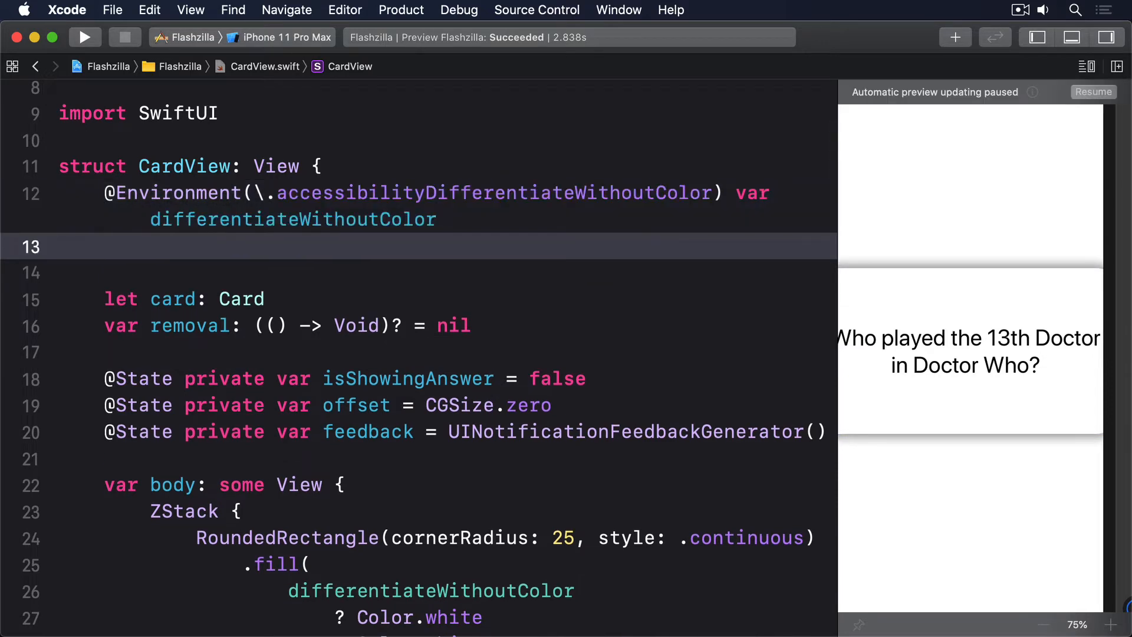
pyautogui.write('@Environment(\\')
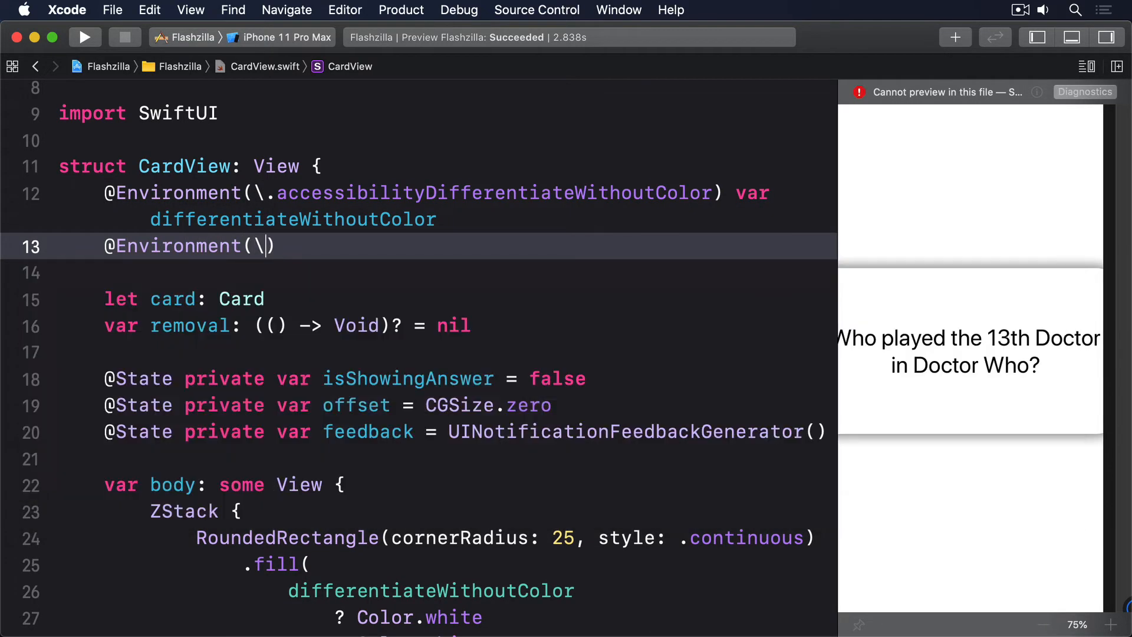
pyautogui.write('accessibilityE')
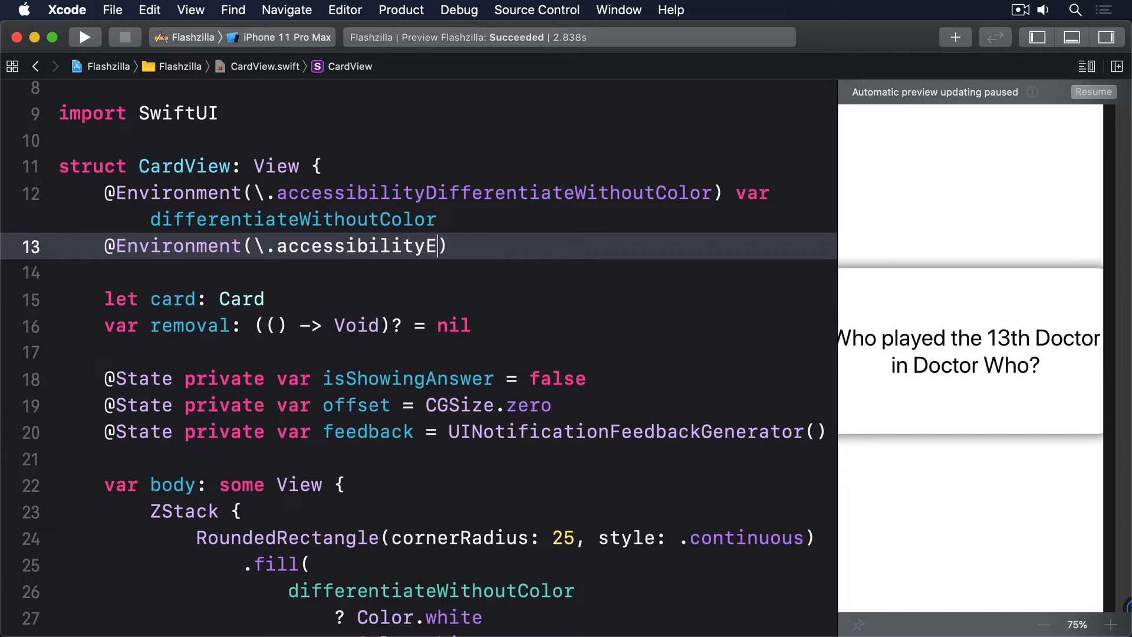
pyautogui.write('nabled) var acces')
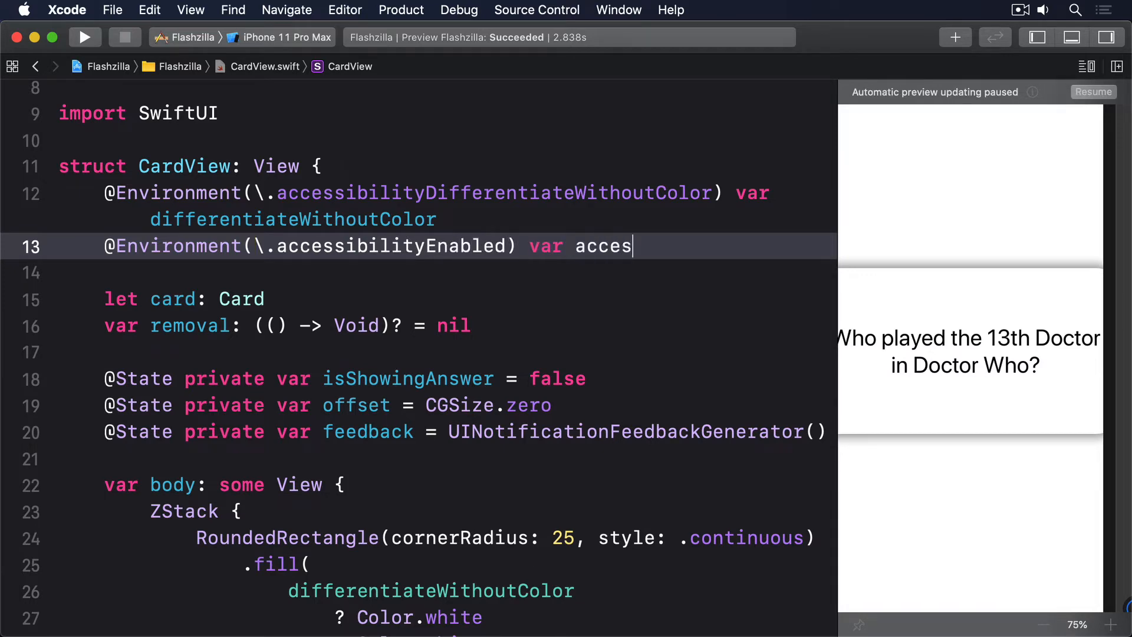
pyautogui.write('sibilityEnabled')
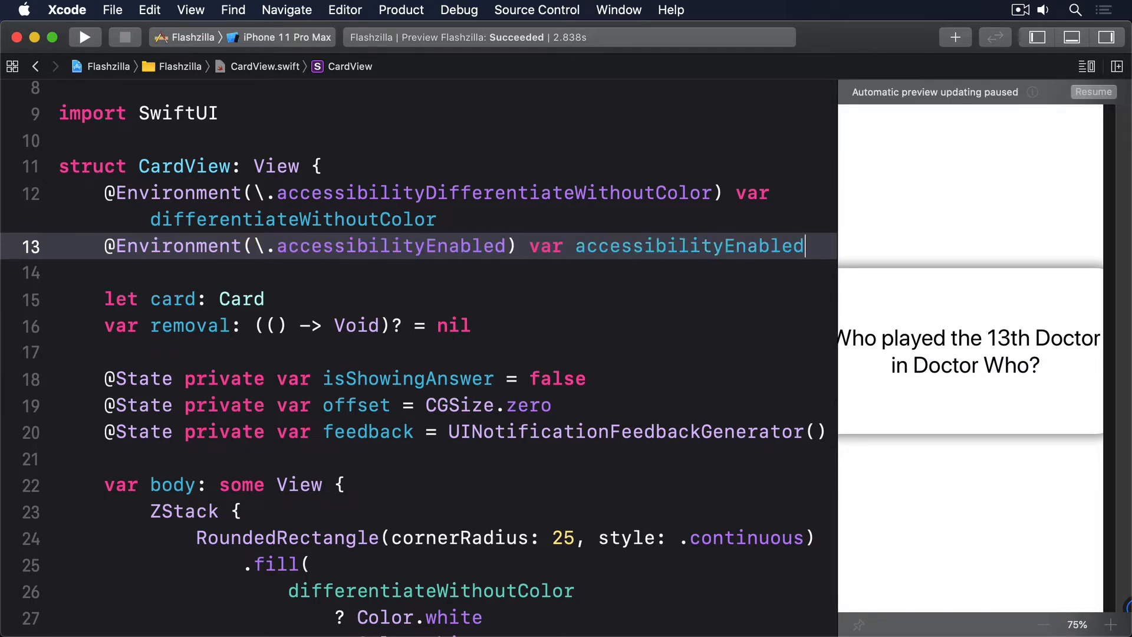
pyautogui.scroll(-3)
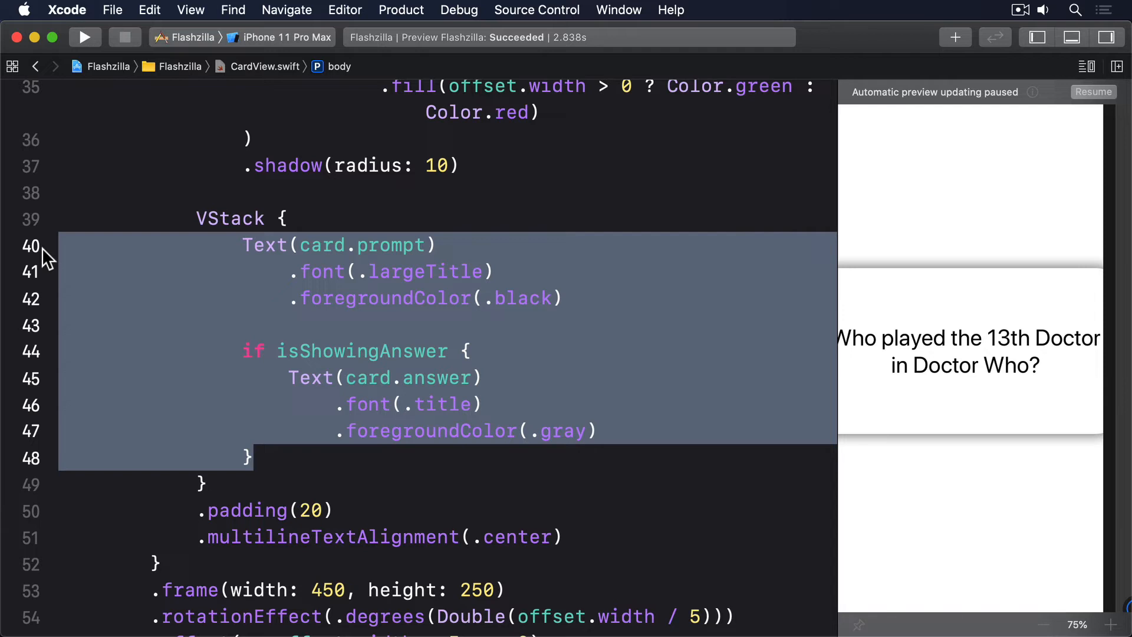
# - Branch on accessibilityEnabled: one largeTitle black Text(isShowingAnswer ? card.answer : card.prompt), else original texts
pyautogui.click(312, 219)
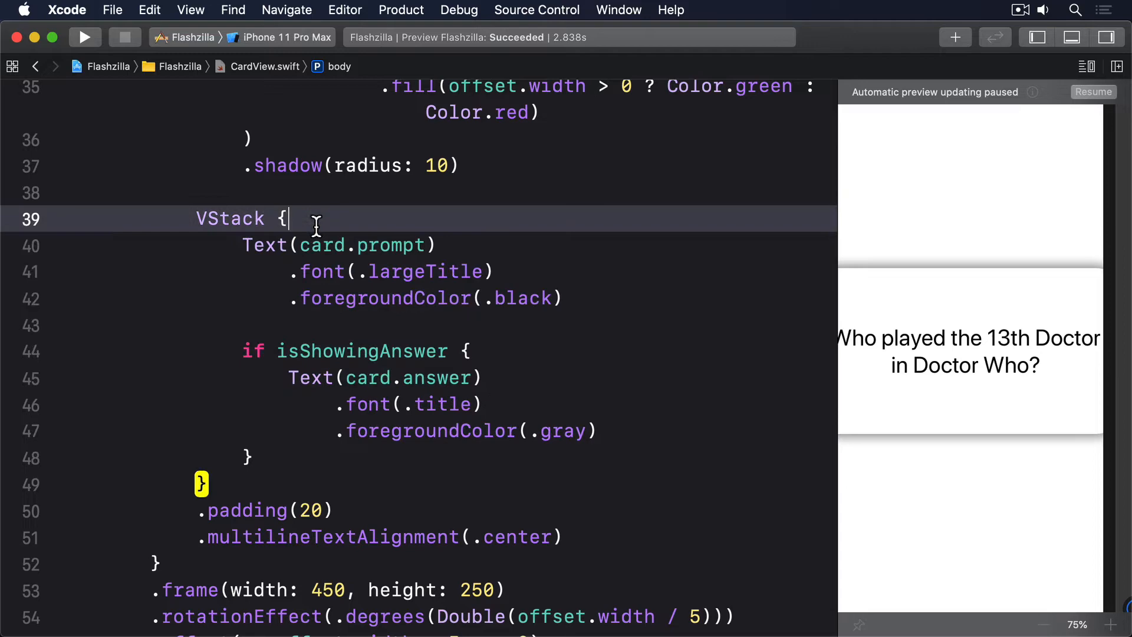
pyautogui.write('if acce')
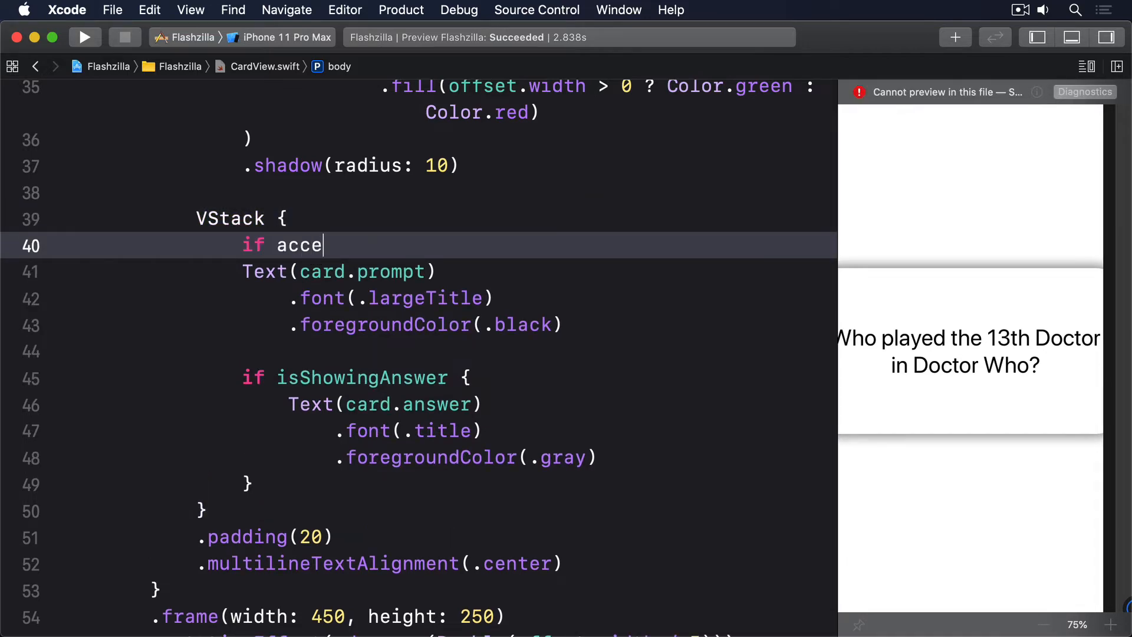
pyautogui.write('ssibilityEnabled {')
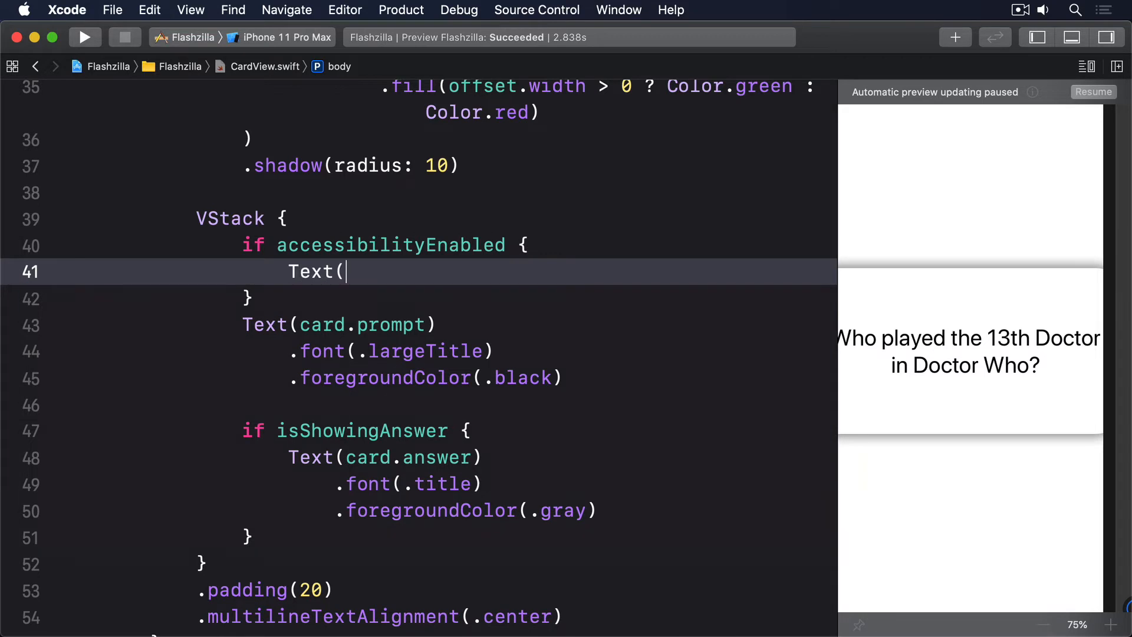
pyautogui.write('isShowingAnswer ? ca)')
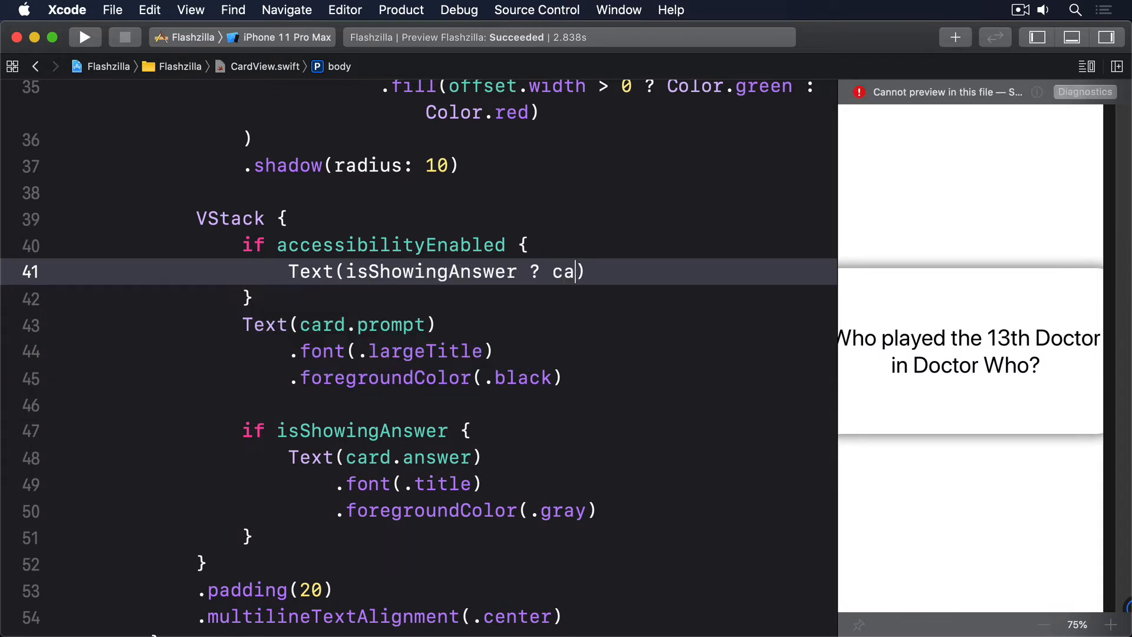
pyautogui.write('rd.answer : card.prompt')
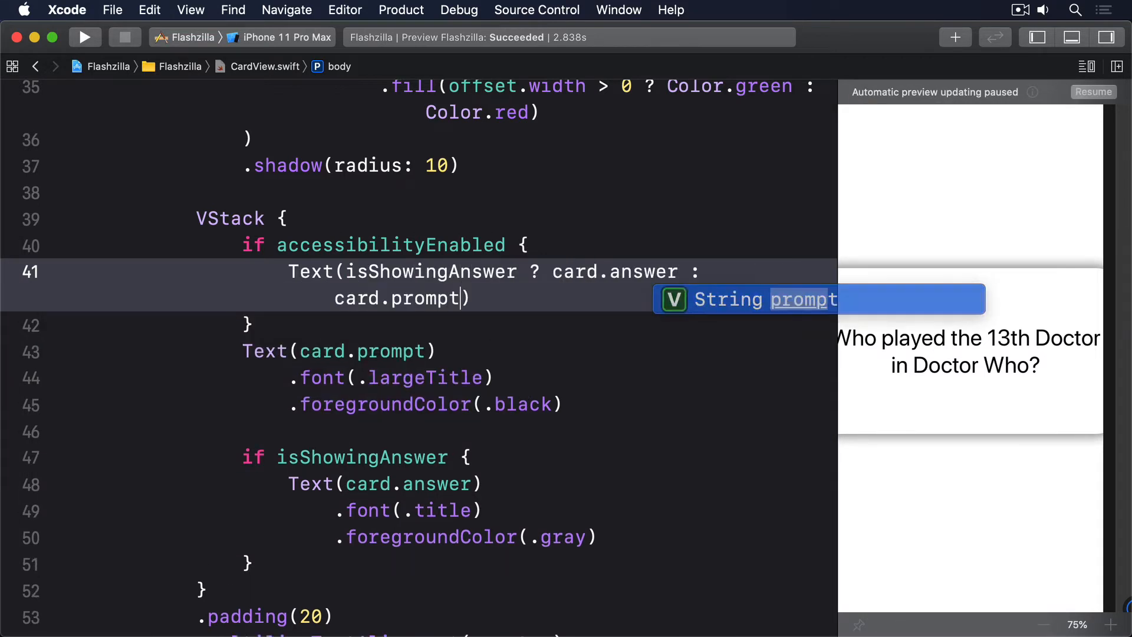
pyautogui.write('.font(.la')
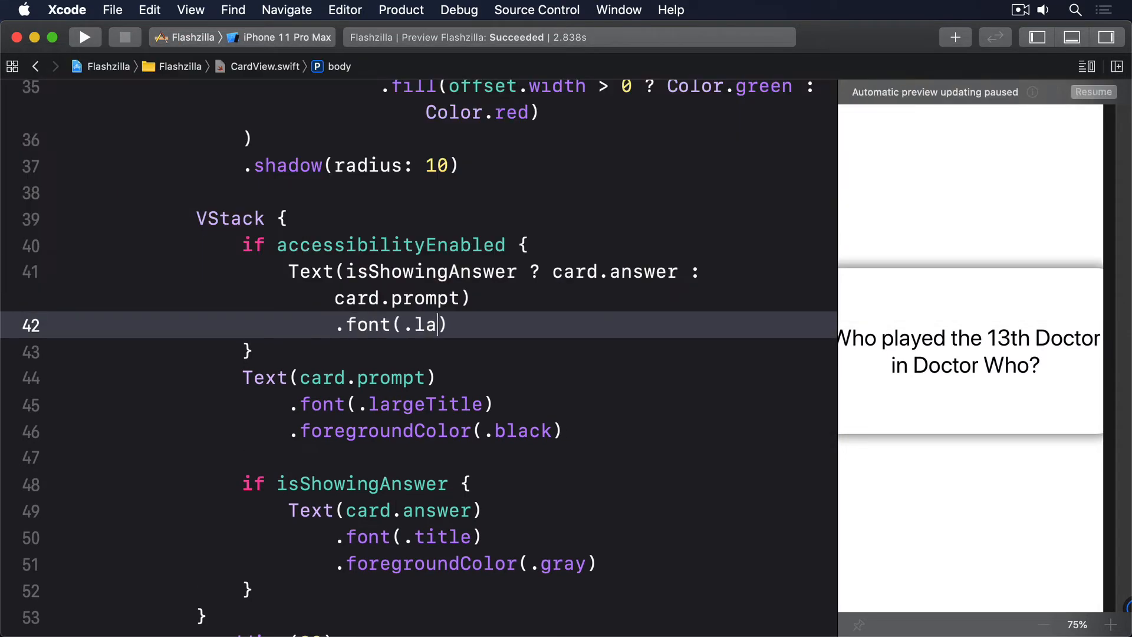
pyautogui.write('foregroundColor(.black')
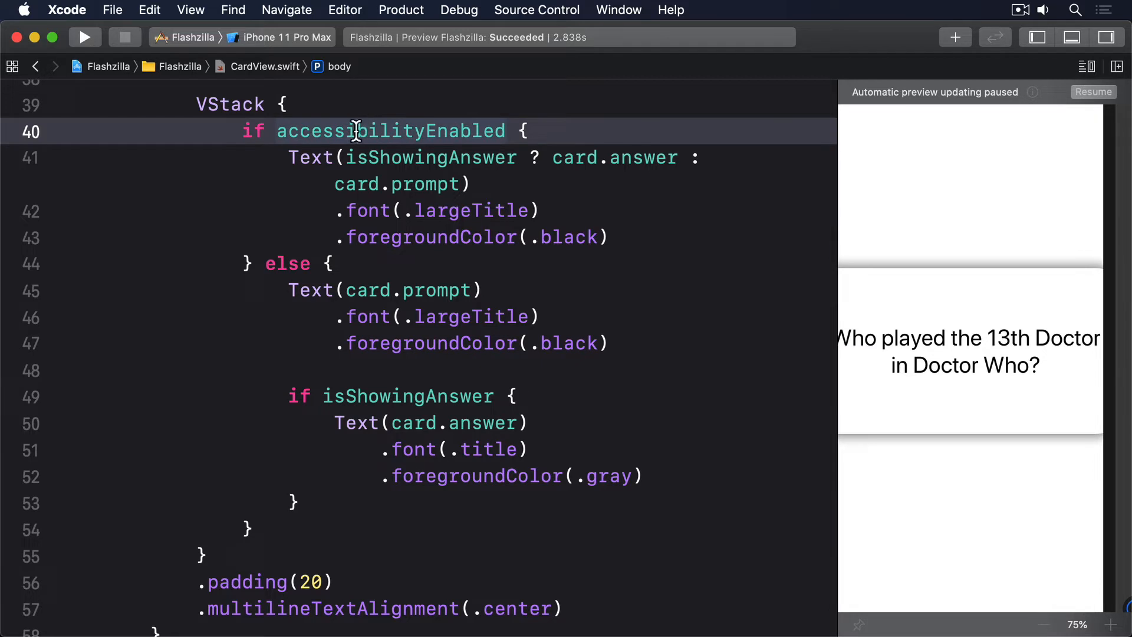
pyautogui.doubleClick(358, 130)
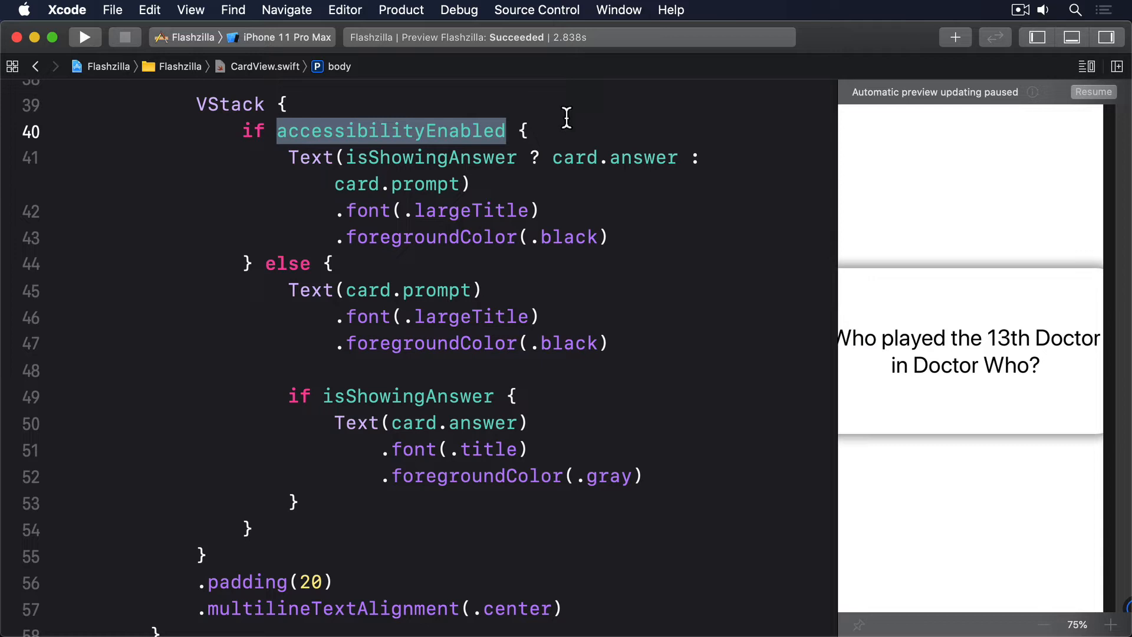
pyautogui.moveTo(576, 122)
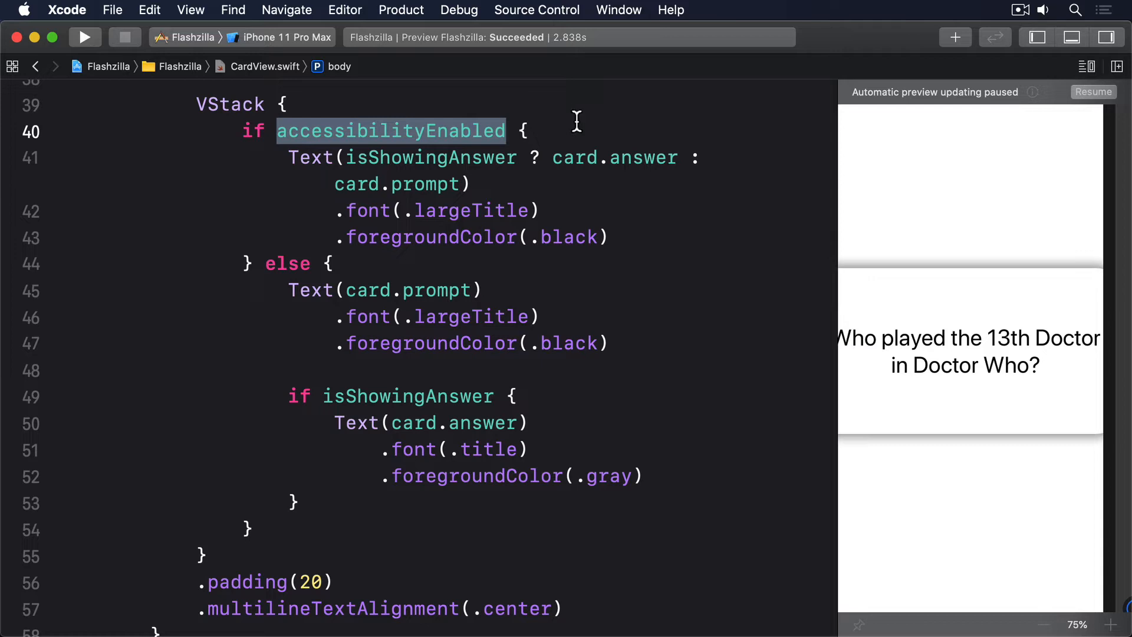
# - Open ContentView.swift and scroll down to the differentiateWithoutColor overlay code
pyautogui.click(1039, 37)
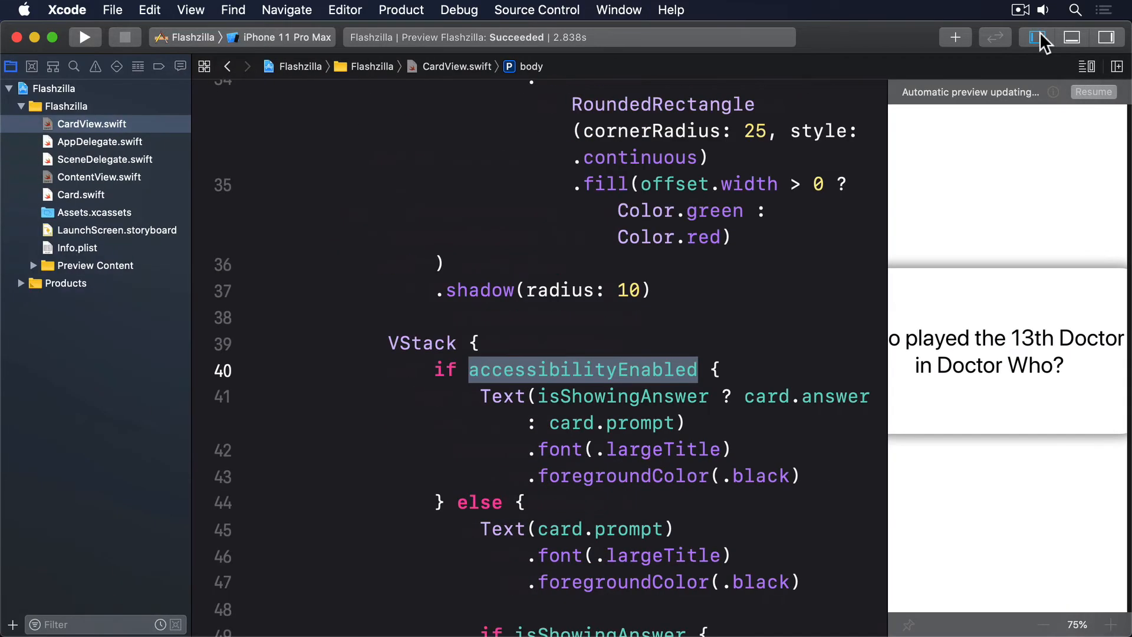
pyautogui.click(99, 177)
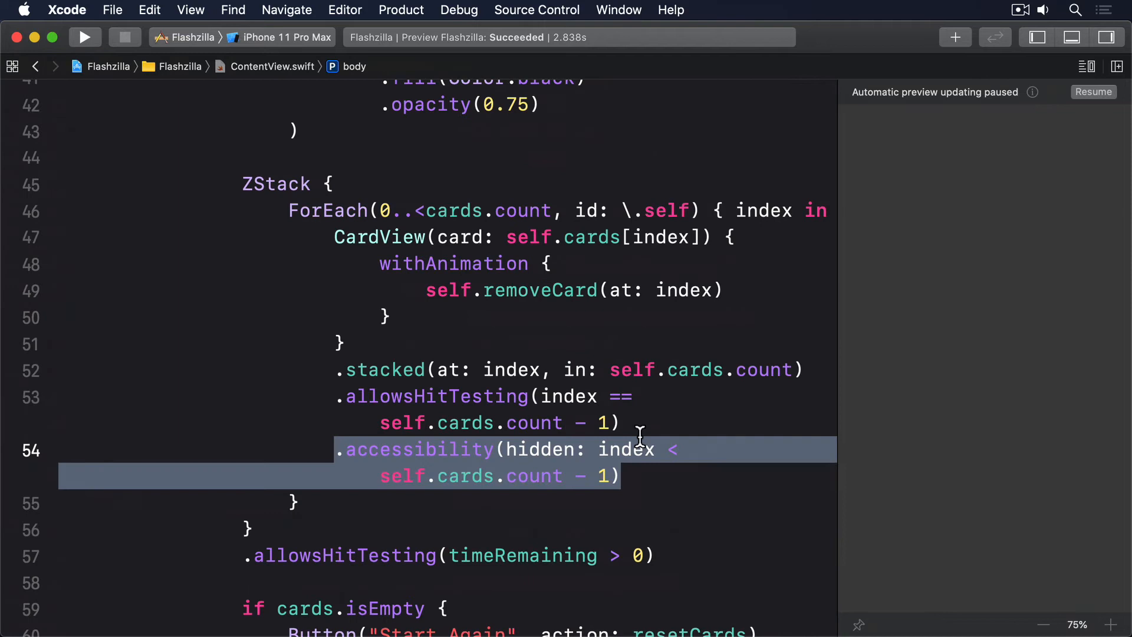
pyautogui.moveTo(542, 476)
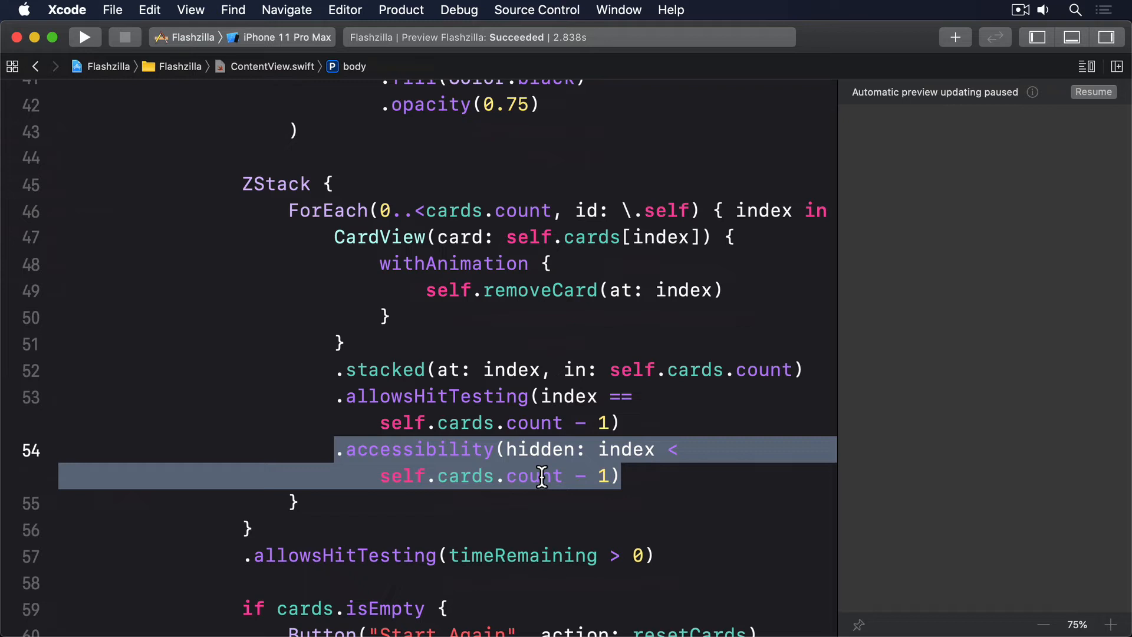
pyautogui.scroll(-3)
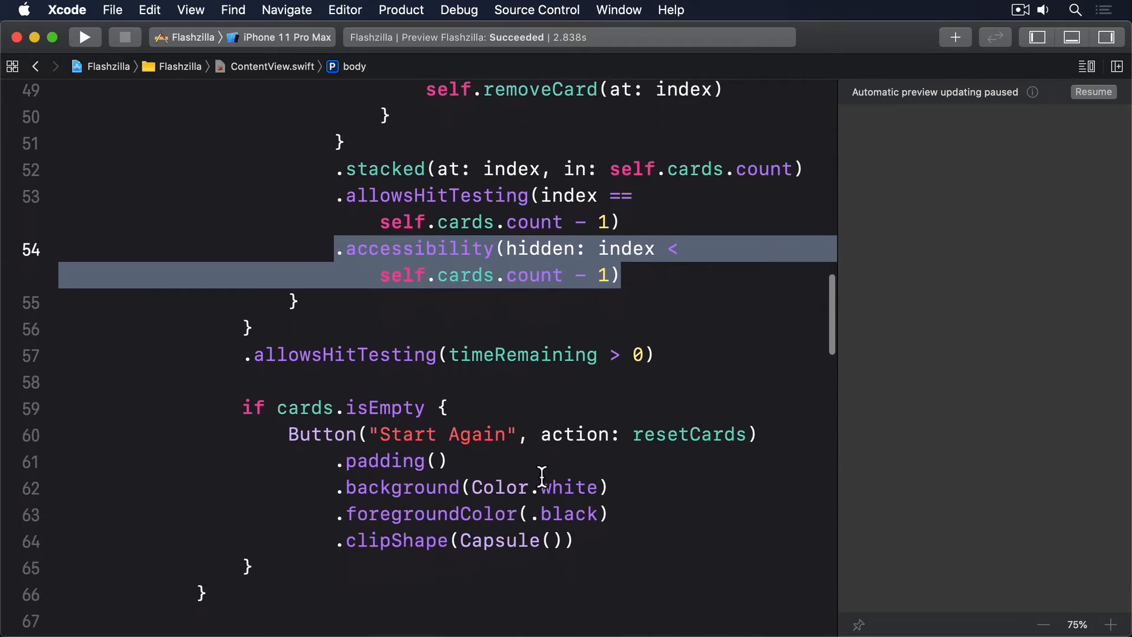
pyautogui.scroll(-3)
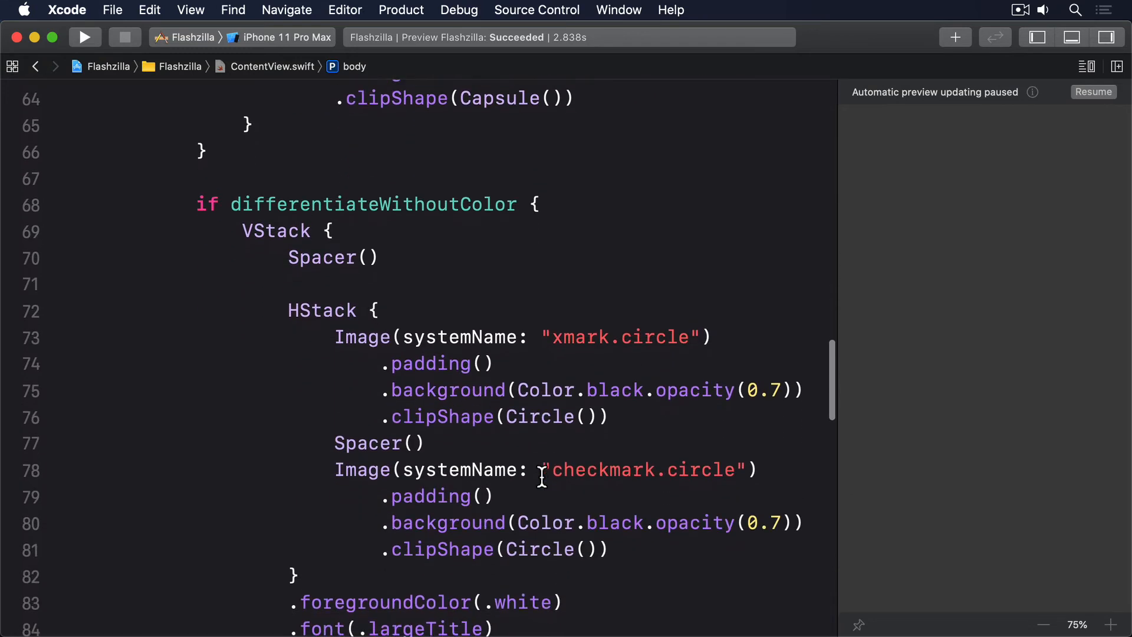
pyautogui.scroll(-3)
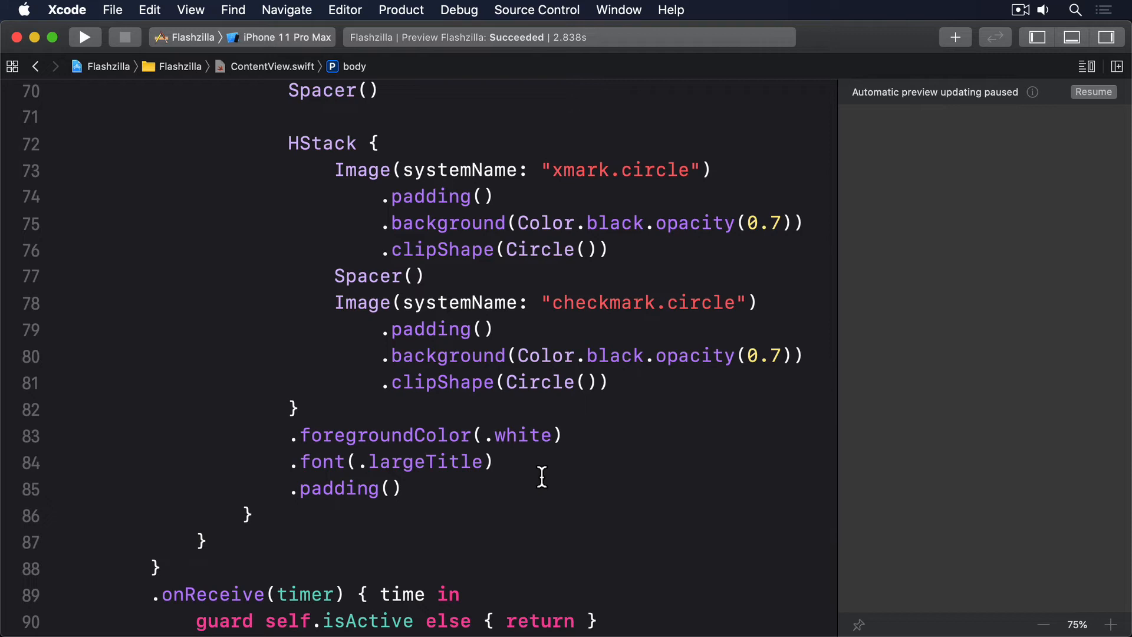
# - Wrap xmark.circle in a Button animating removeCard(at: self.cards.count - 1), labelled "Wrong" with a hint
pyautogui.click(395, 143)
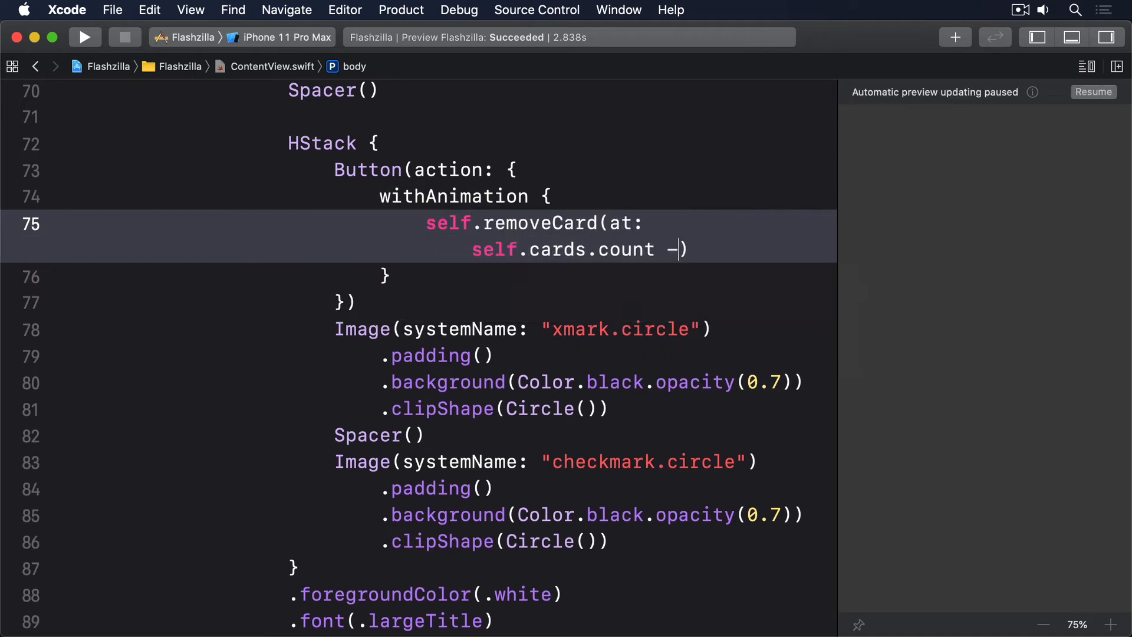
pyautogui.write('1')
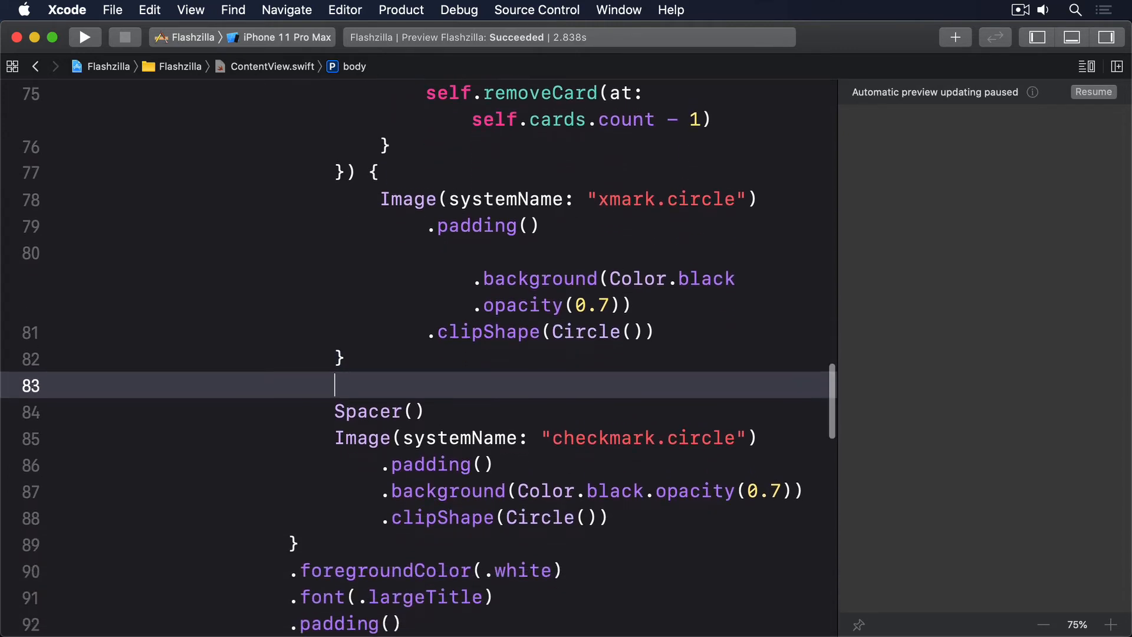
pyautogui.write('.accessibility(label:')
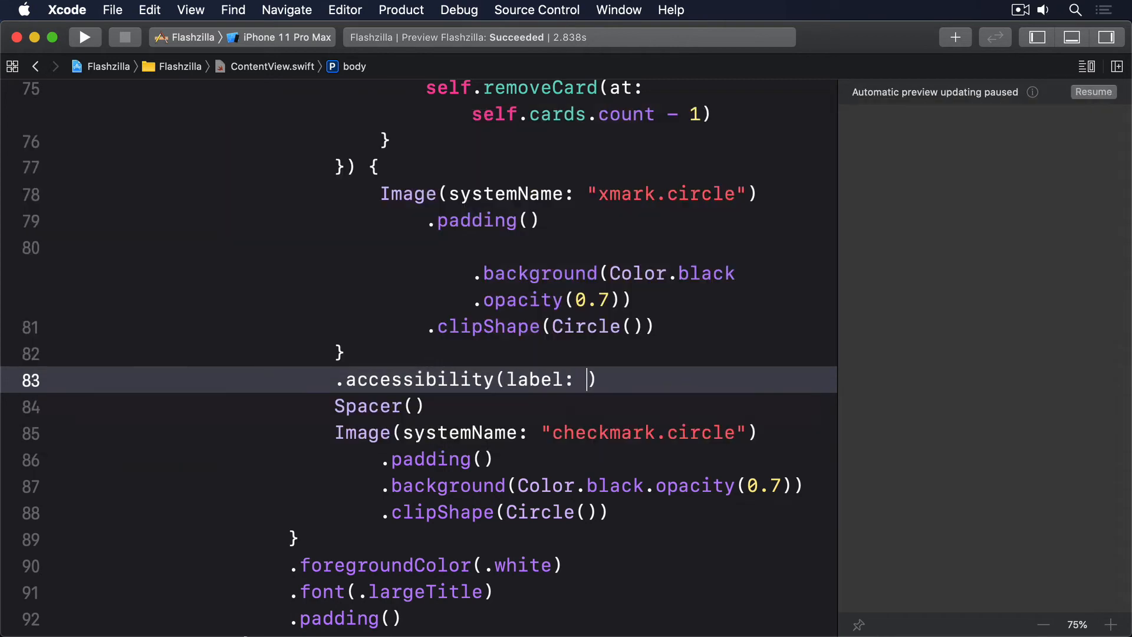
pyautogui.write('Text("Wrong")')
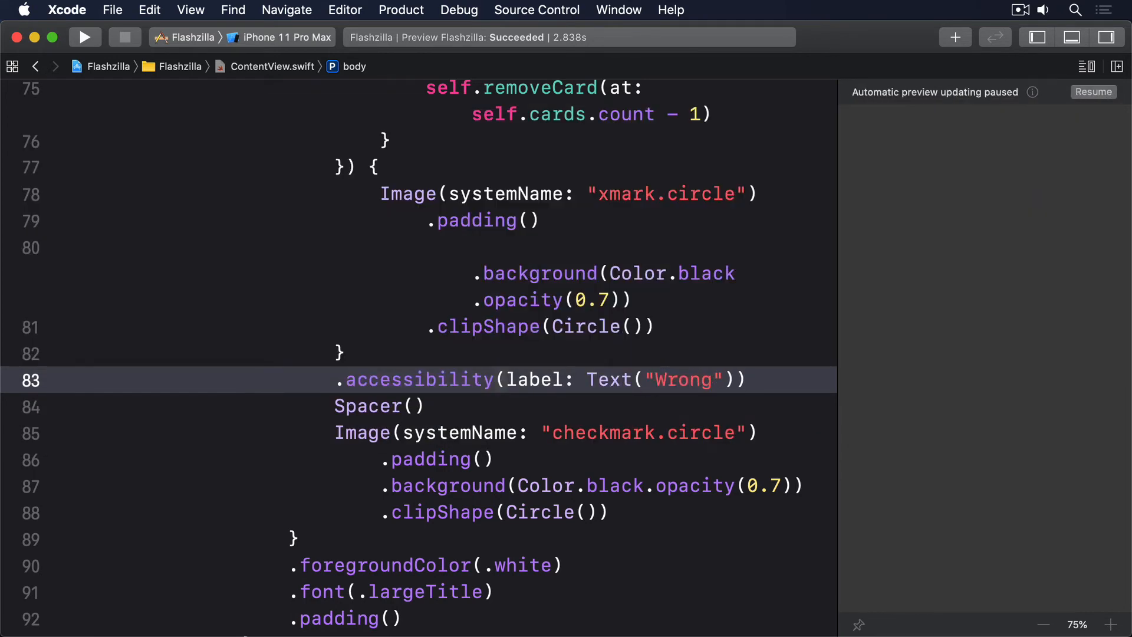
pyautogui.write('.accessibility(hint: Text("Mark y')
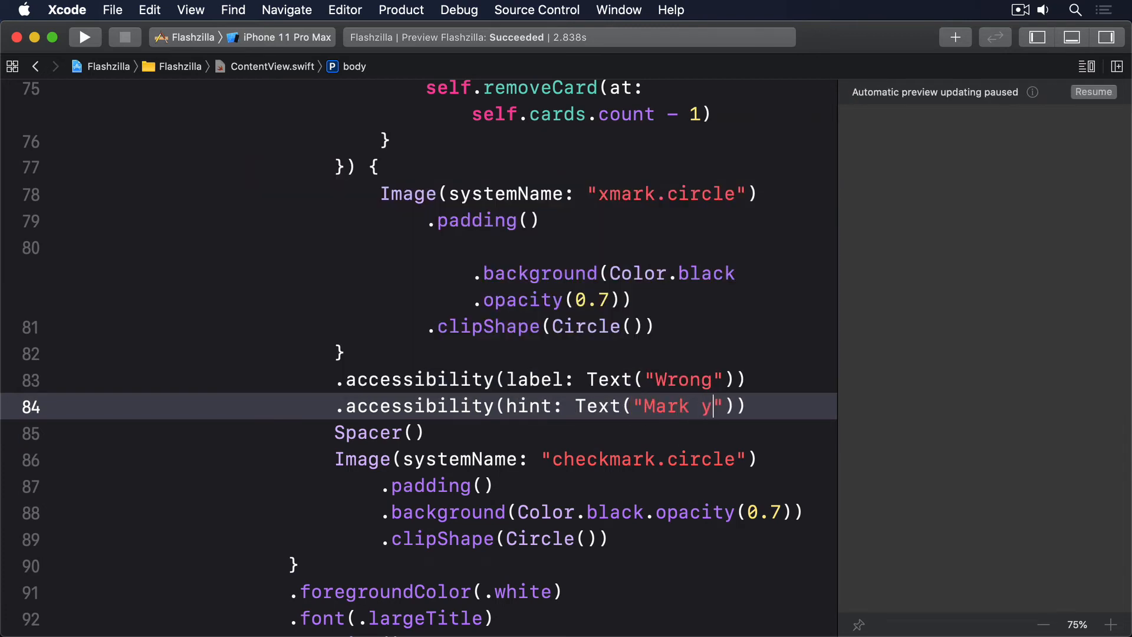
pyautogui.write('our answer as being inco')
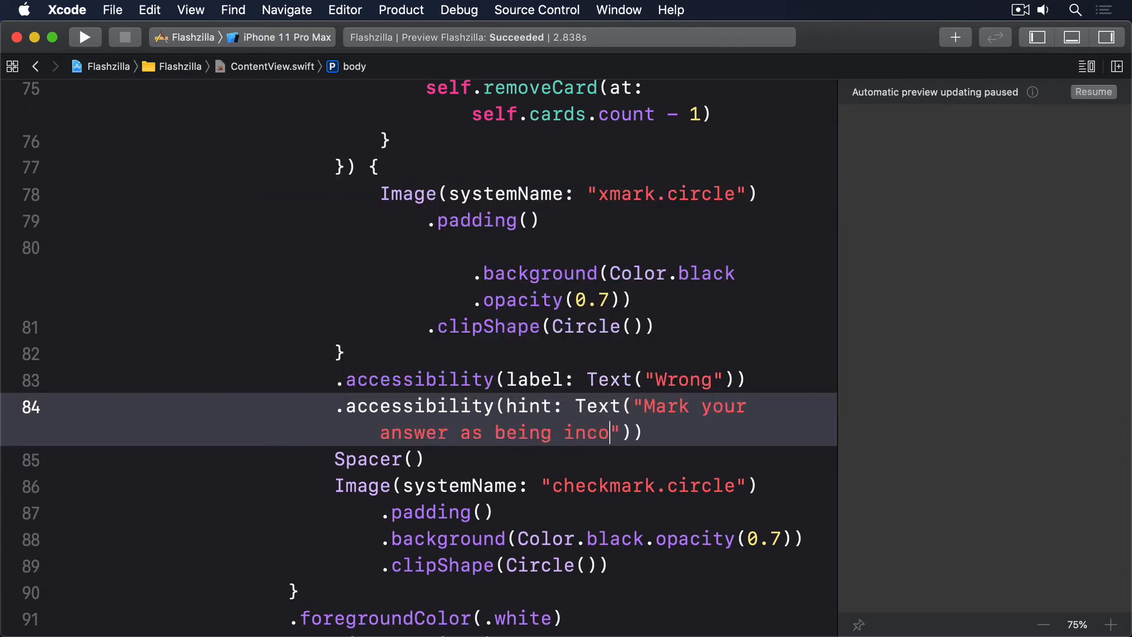
pyautogui.write('rrect.')
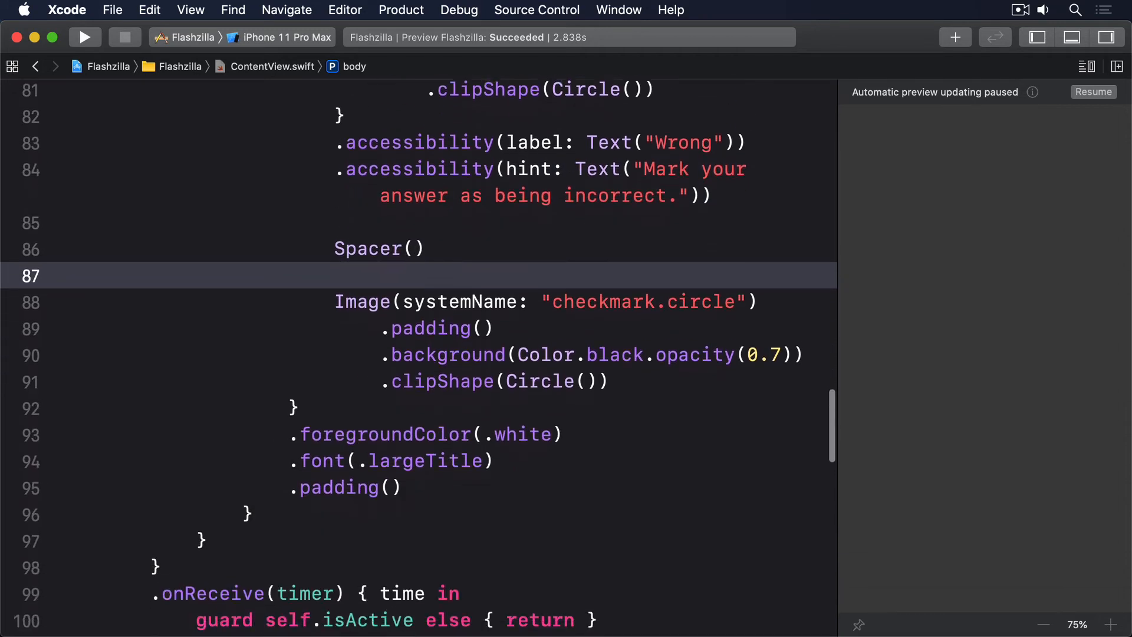
# - Wrap the checkmark image in a Button whose action removes the top card with animation
pyautogui.write('Button(')
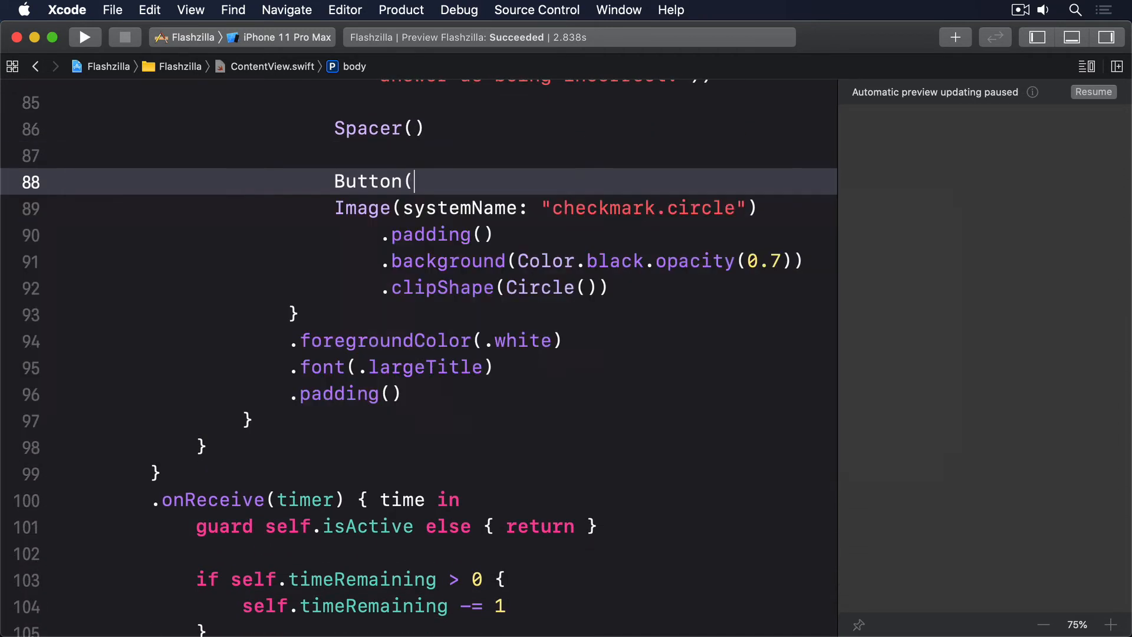
pyautogui.write('action: {')
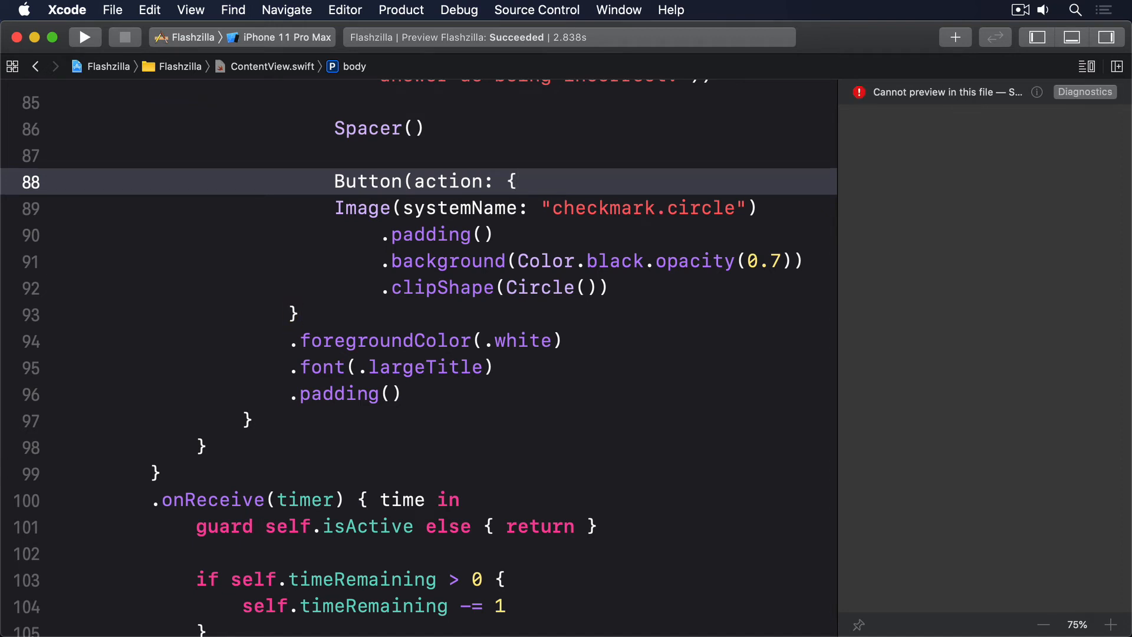
pyautogui.write('withAnimation {')
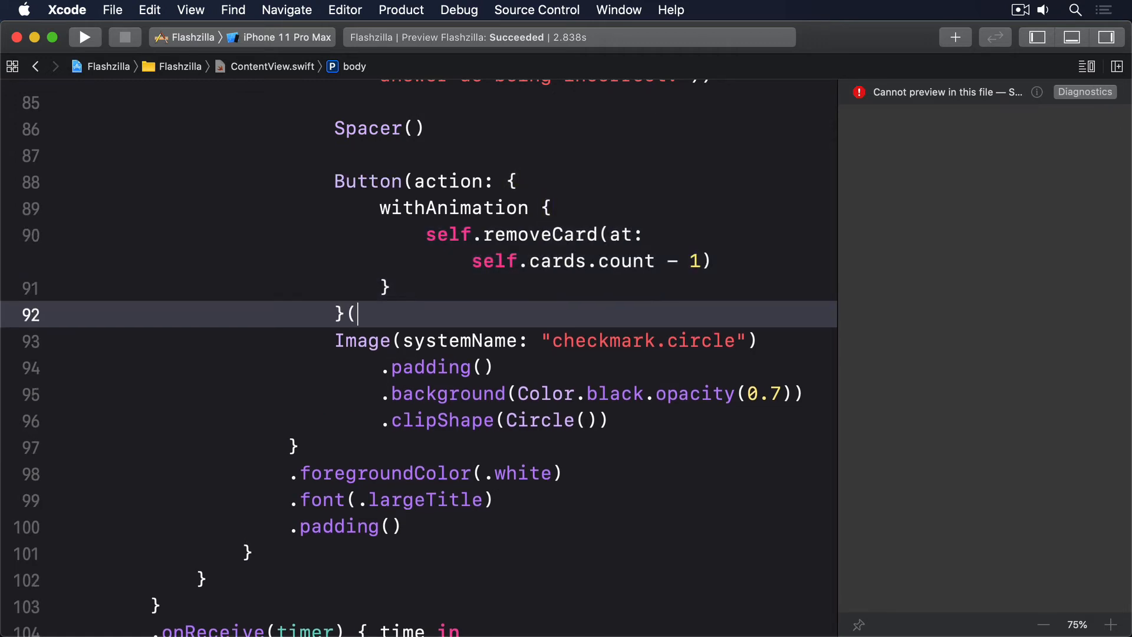
pyautogui.write(') {')
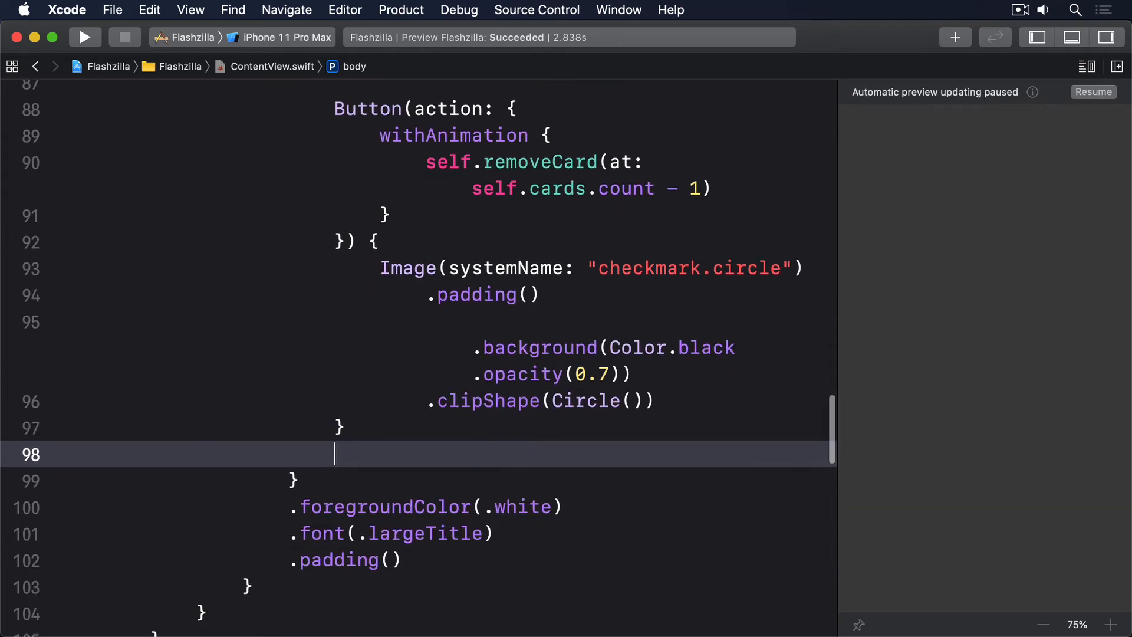
# - Add the hint "Mark your answer as being correct." to the Correct button and build
pyautogui.write('.accessibility(label: Text("Correct')
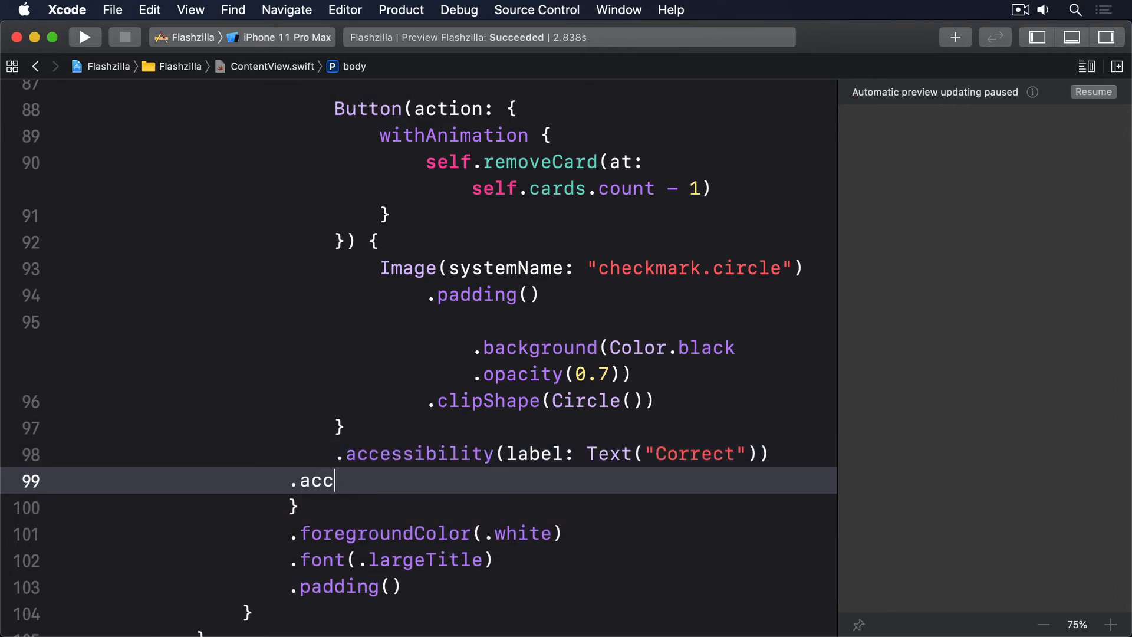
pyautogui.write('essibility(hint: Text("Mark your answer as being correct.')
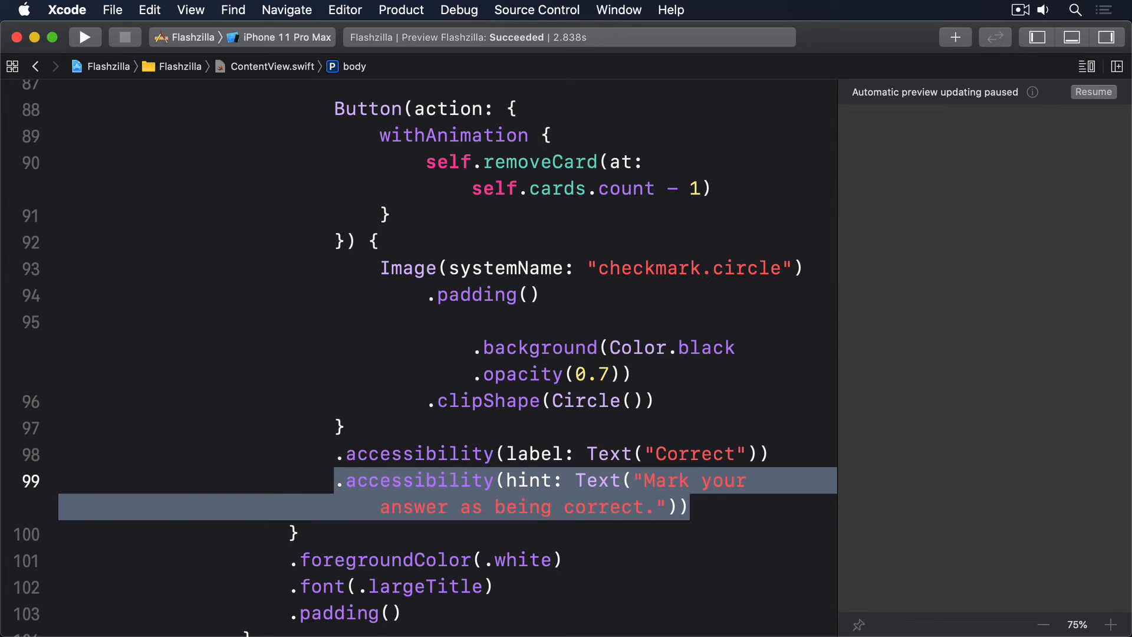
pyautogui.click(87, 37)
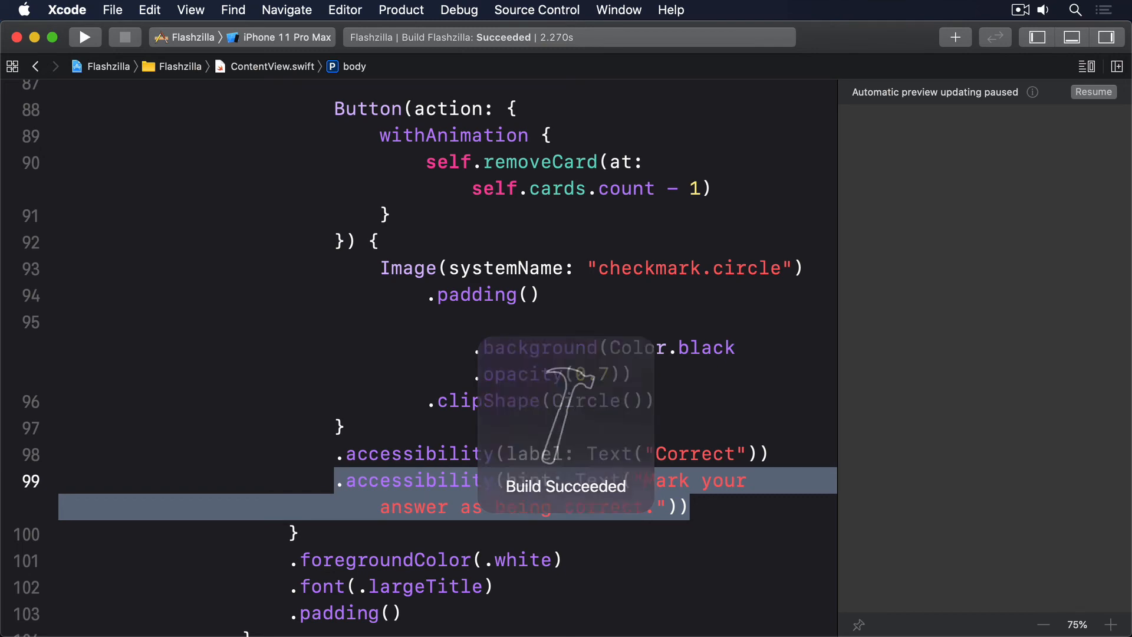
pyautogui.moveTo(228, 398)
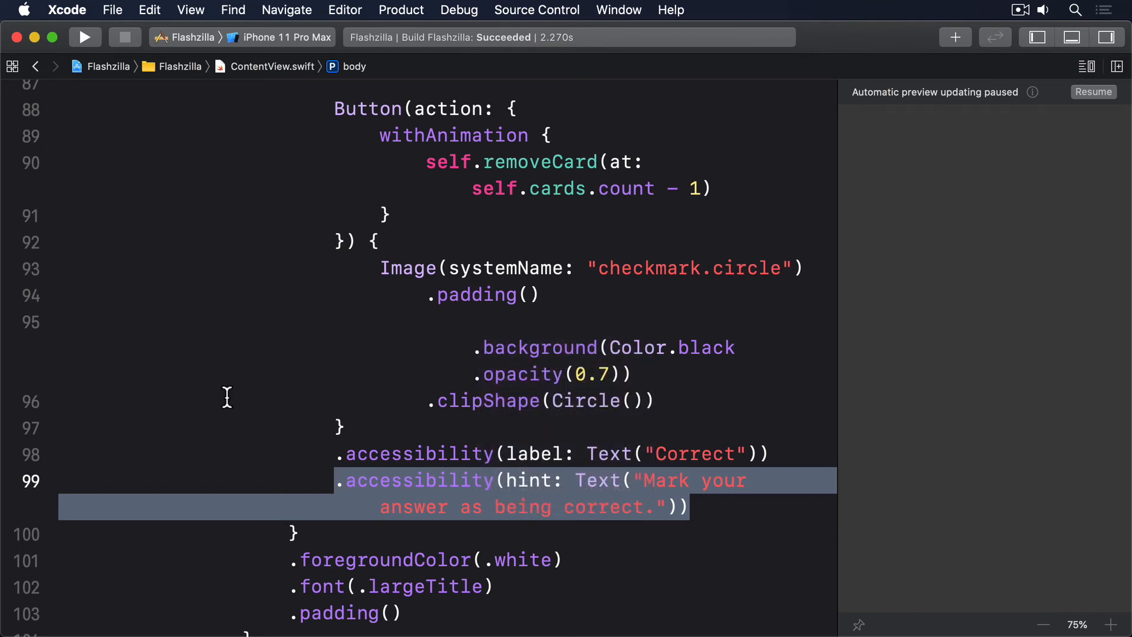
# - Insert guard index >= 0 else { return } as the first line of removeCard(at:)
pyautogui.scroll(-3)
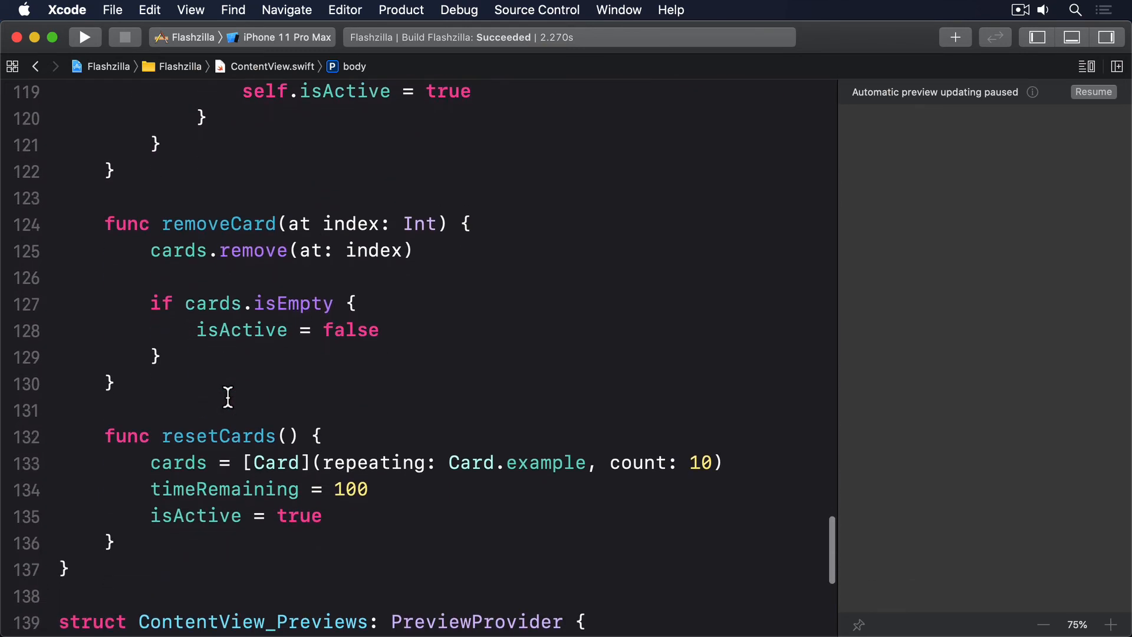
pyautogui.write('g')
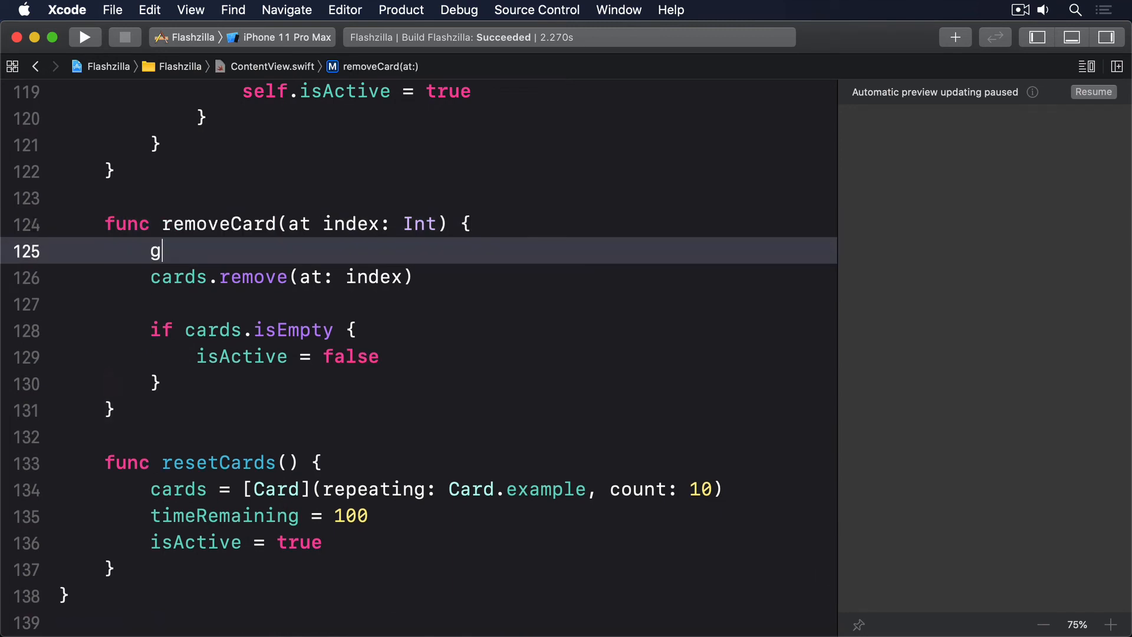
pyautogui.write('uard index >= 0')
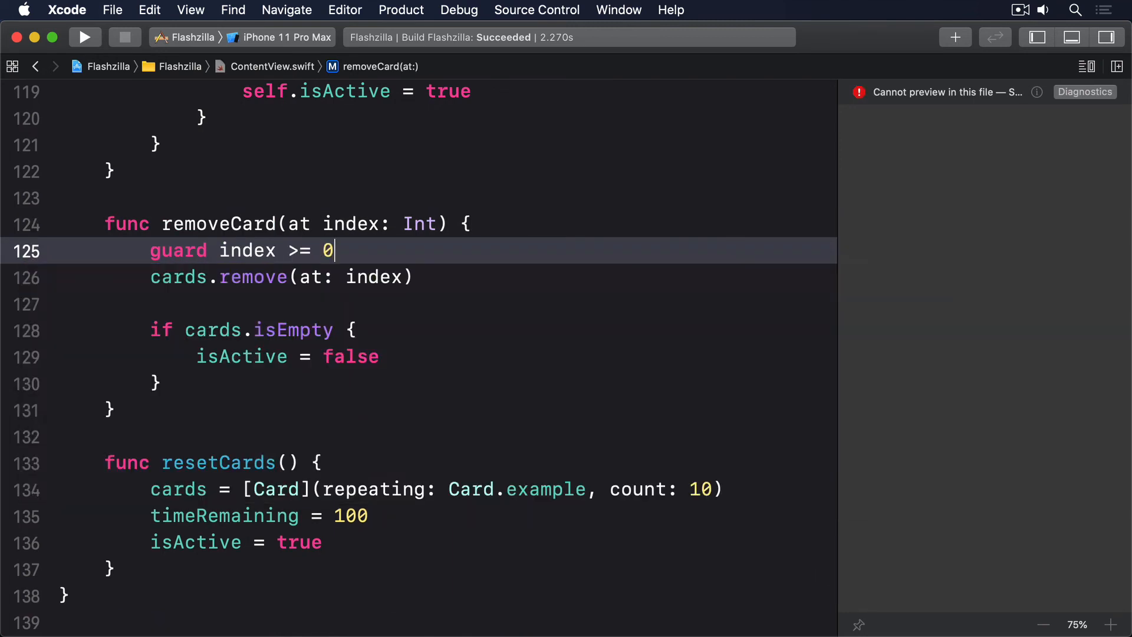
pyautogui.write('else { return }')
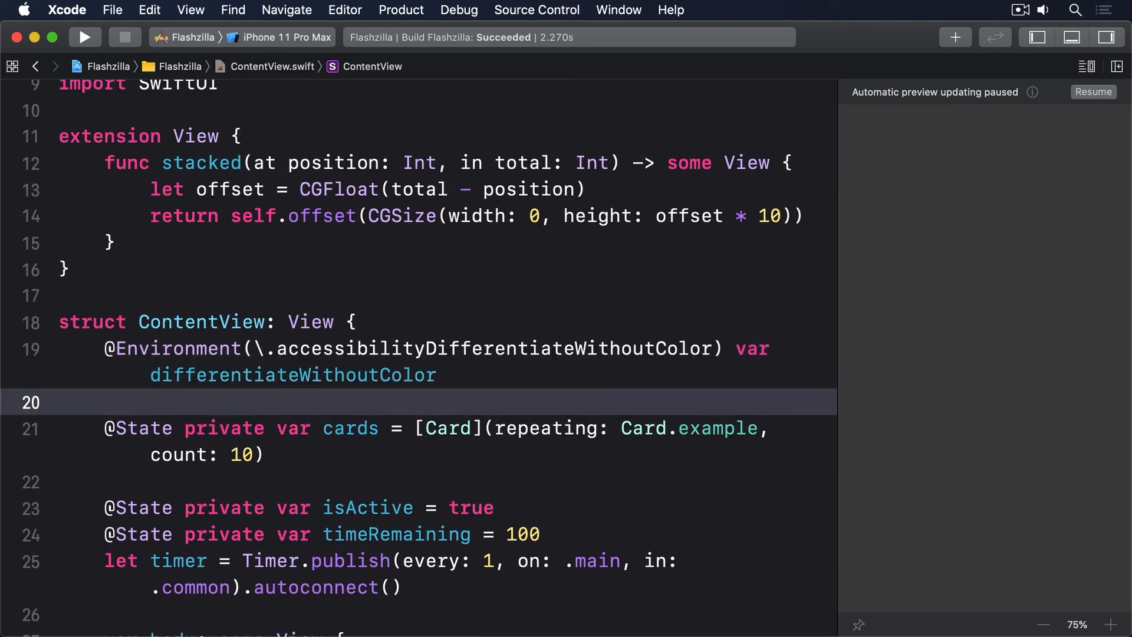
pyautogui.write('@Environment(\\.accessibilityEnabled')
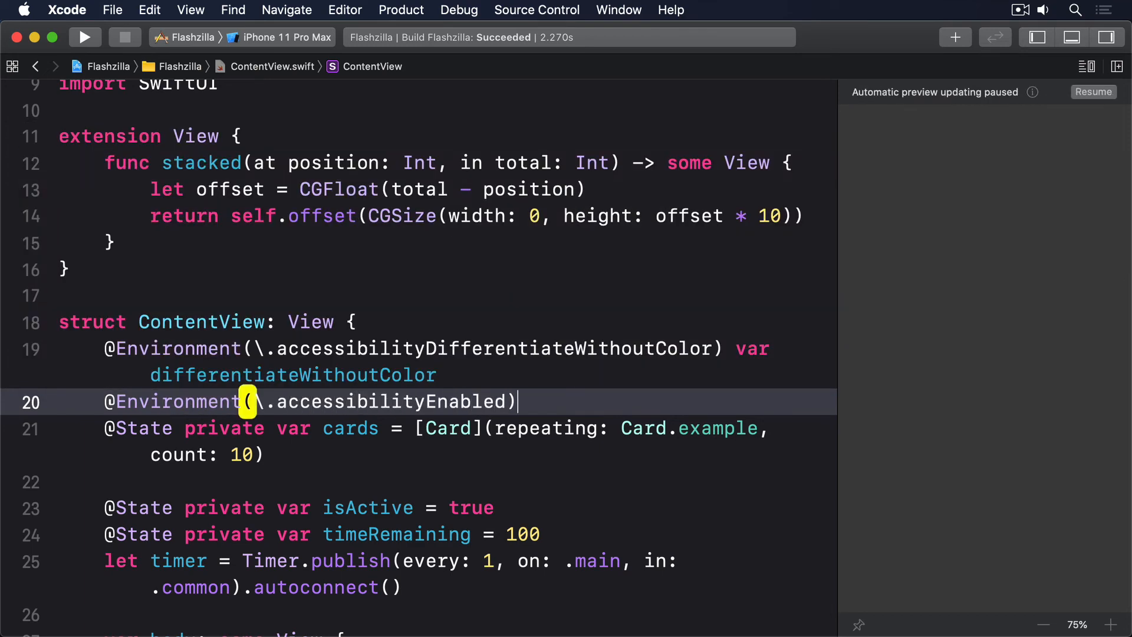
pyautogui.write('var accessibilityEnabl')
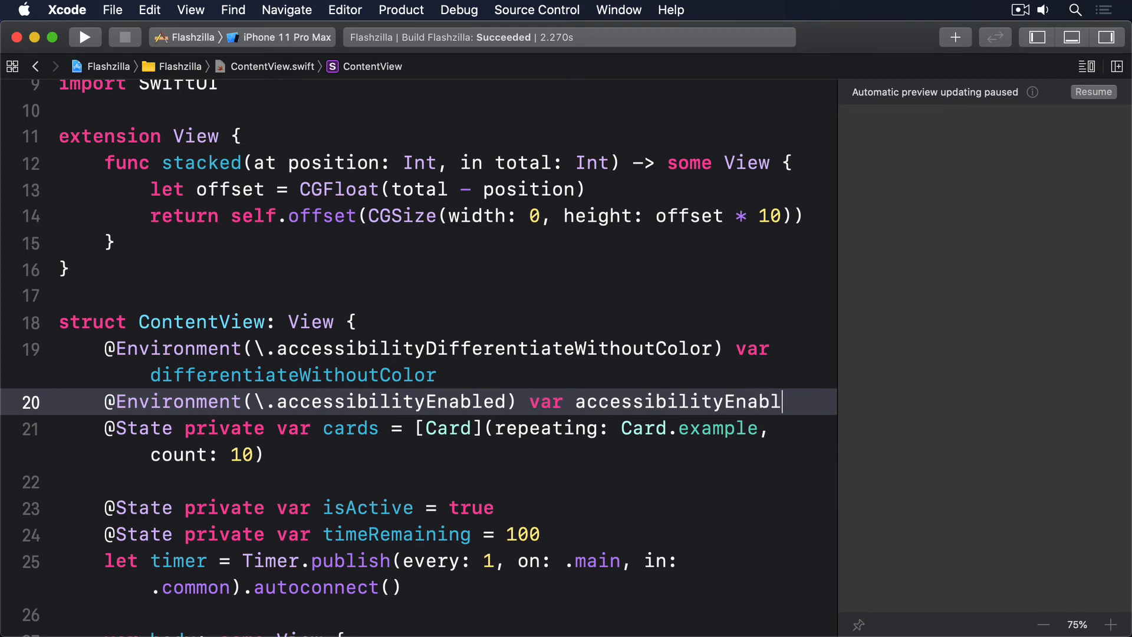
pyautogui.scroll(-3)
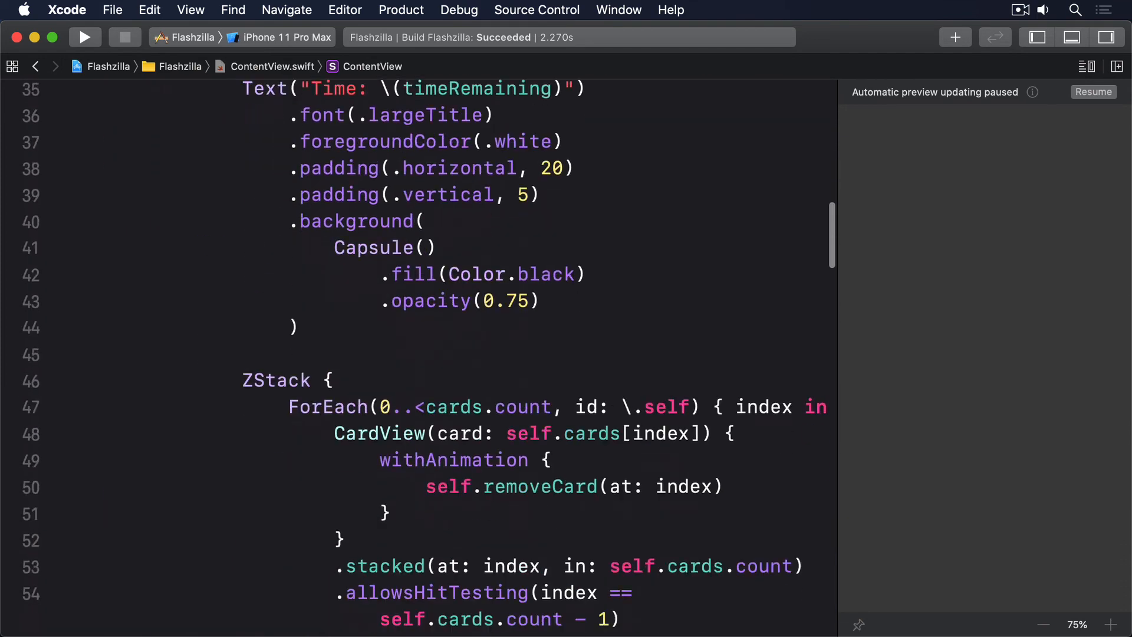
pyautogui.scroll(-3)
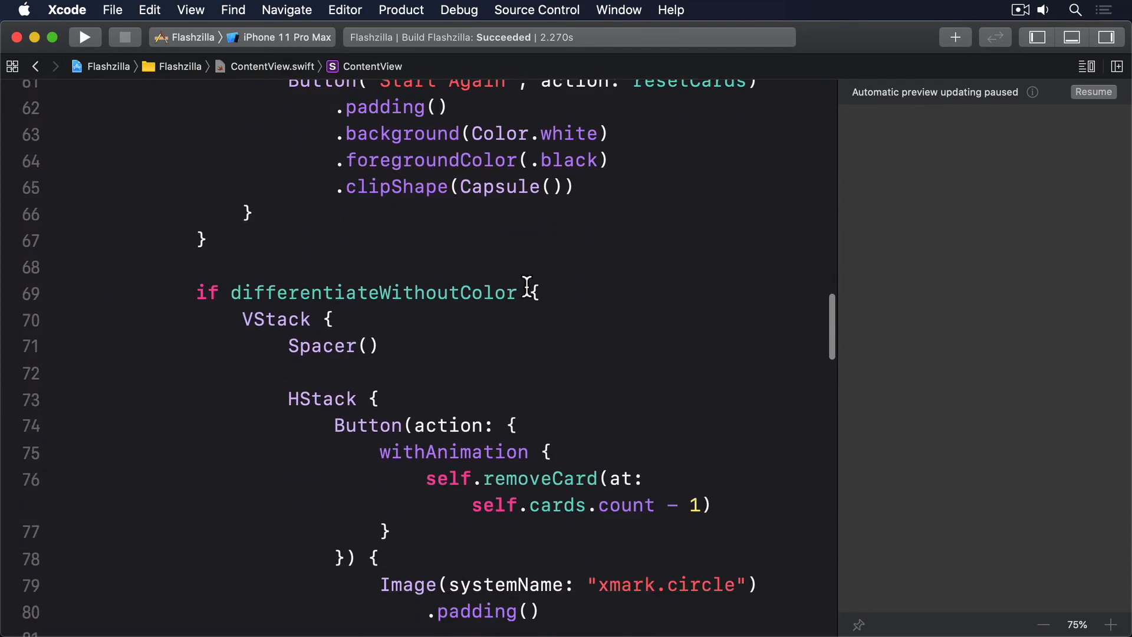
pyautogui.write('|| ac')
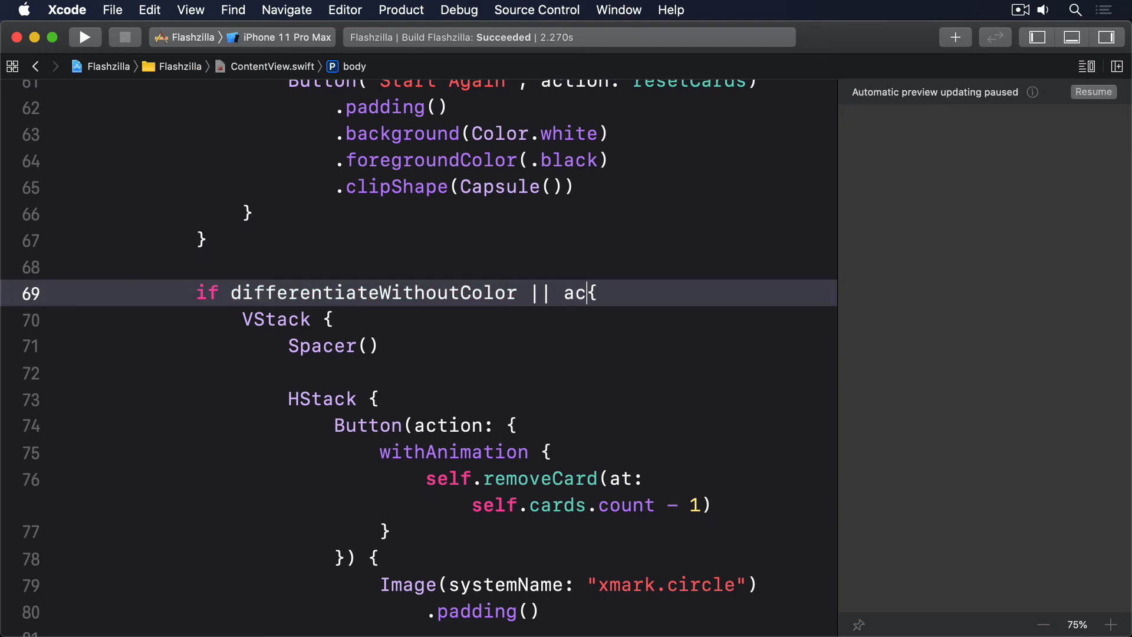
pyautogui.write('cessibilityEnabled')
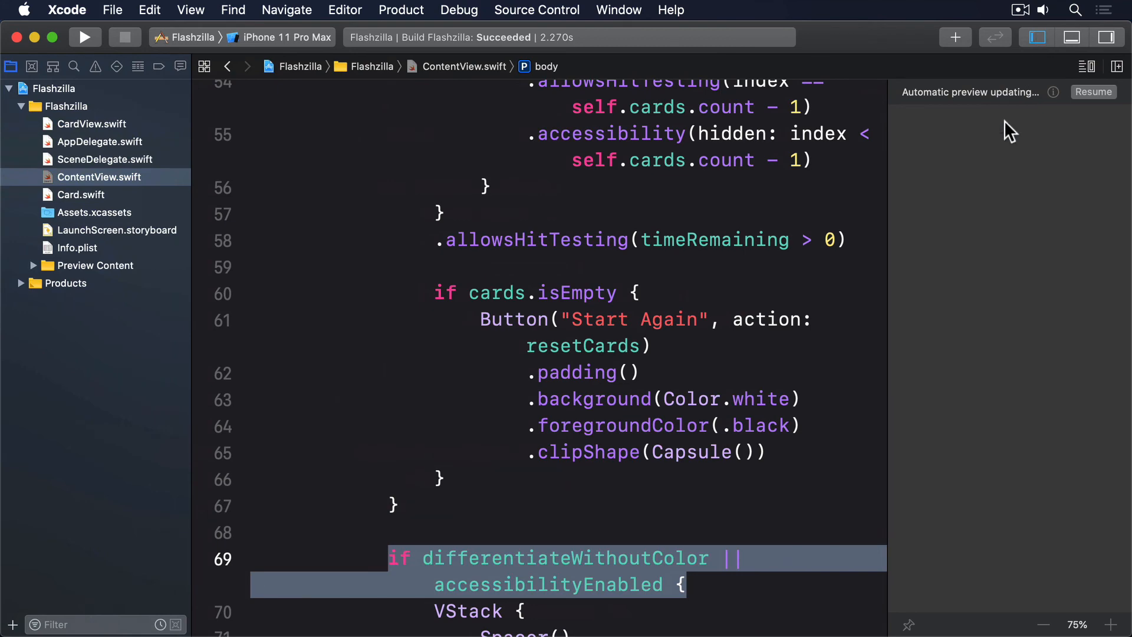
# - Append .animation(.spring()) in CardView.swift, then open Simulator's Accessibility Display & Text Size settings
pyautogui.click(91, 124)
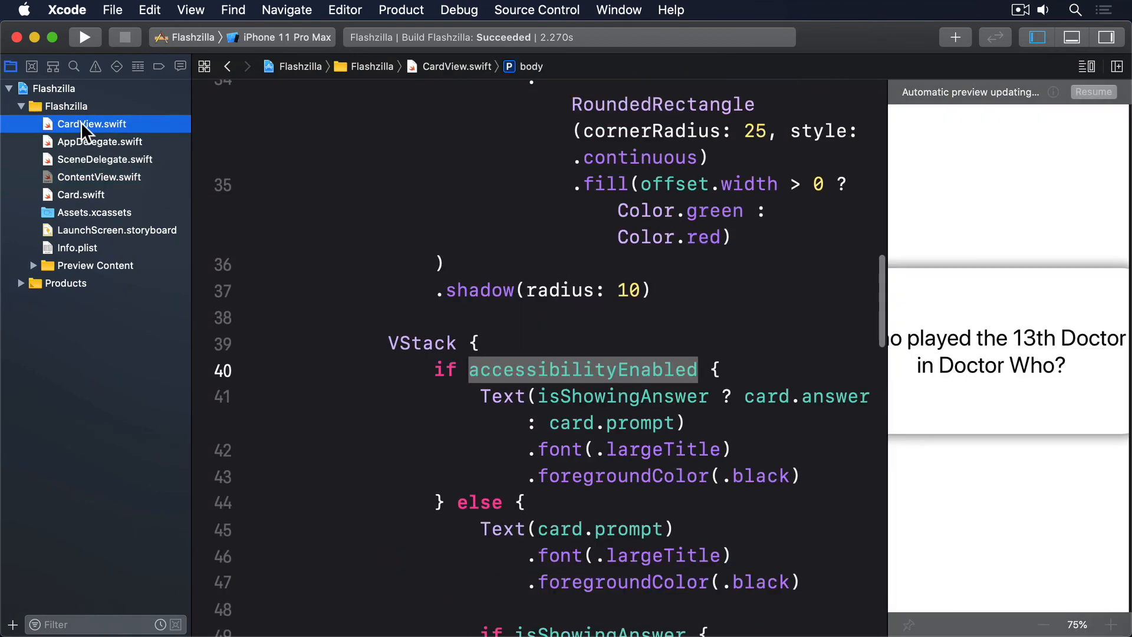
pyautogui.scroll(-3)
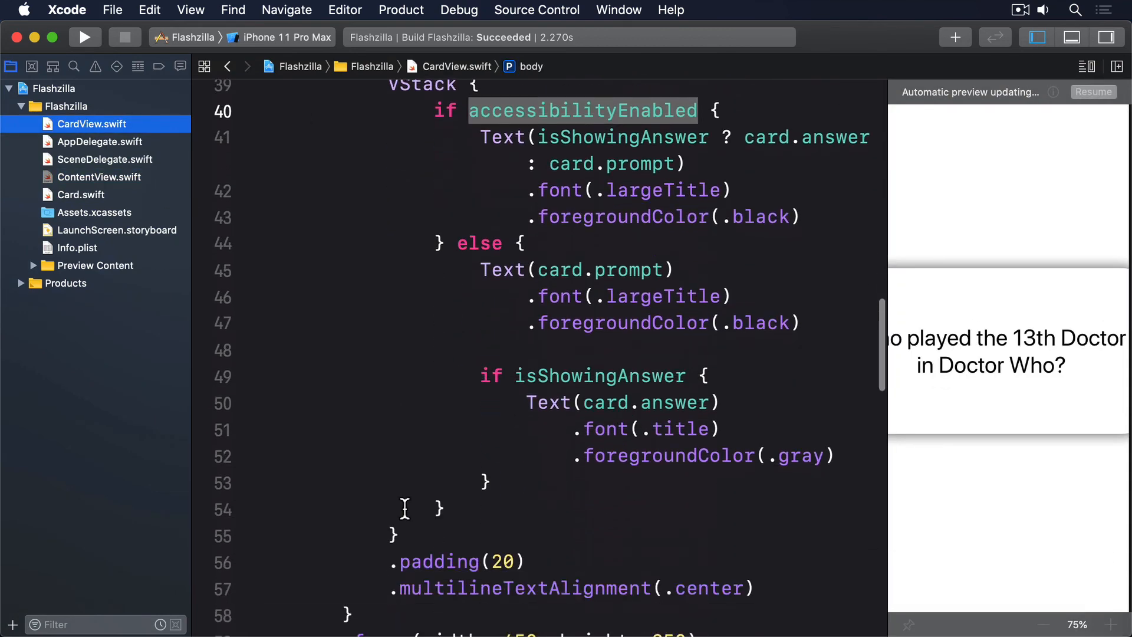
pyautogui.scroll(-3)
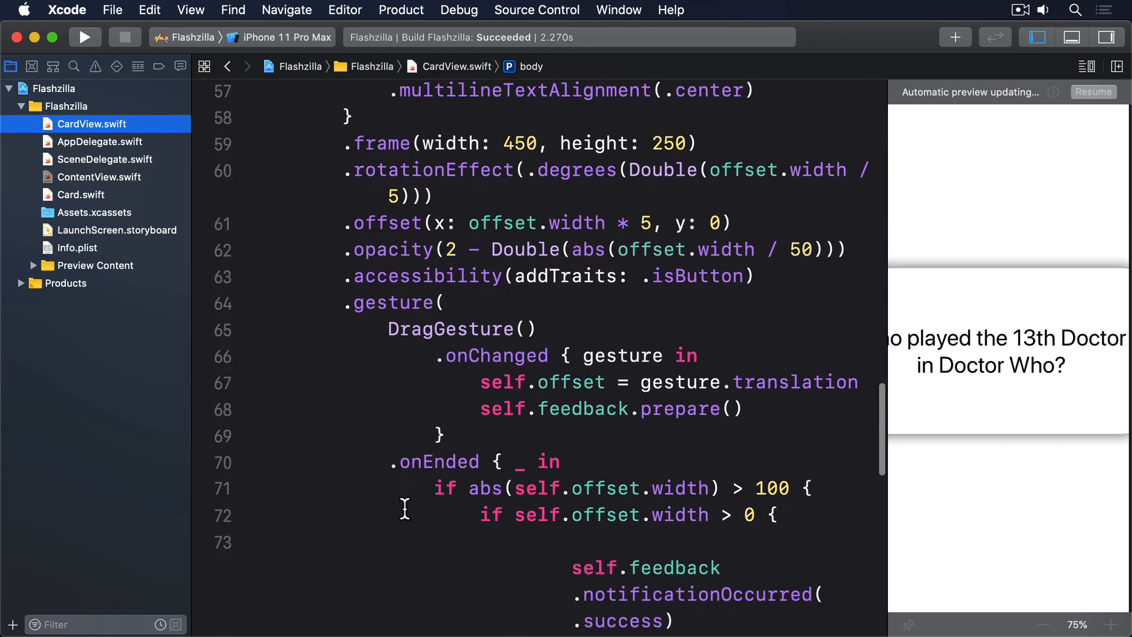
pyautogui.scroll(-3)
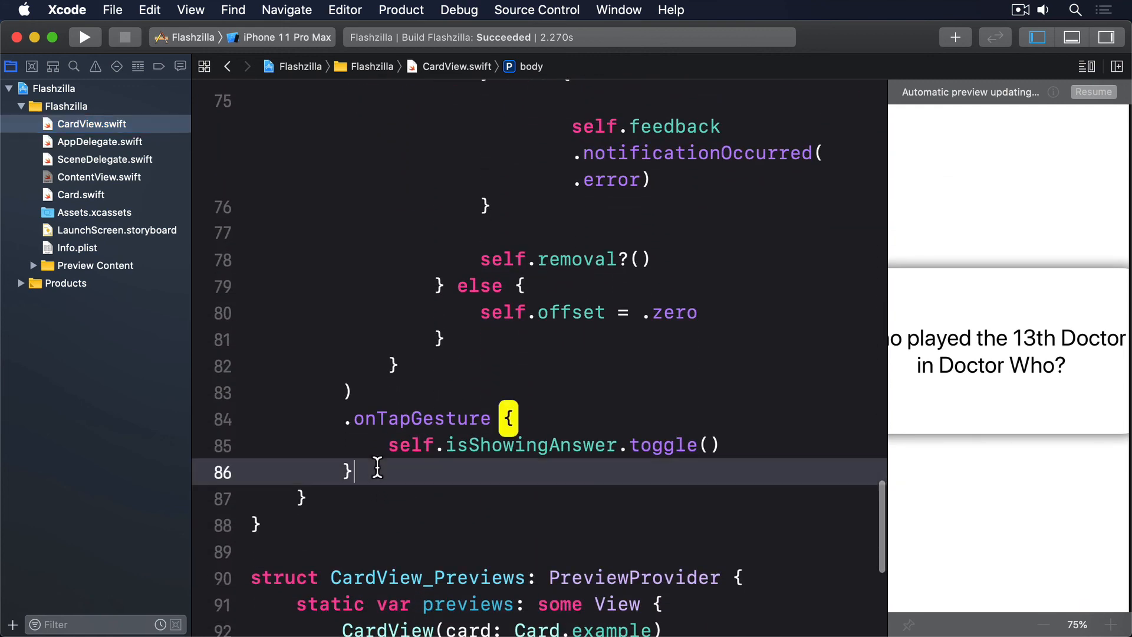
pyautogui.write('.animation')
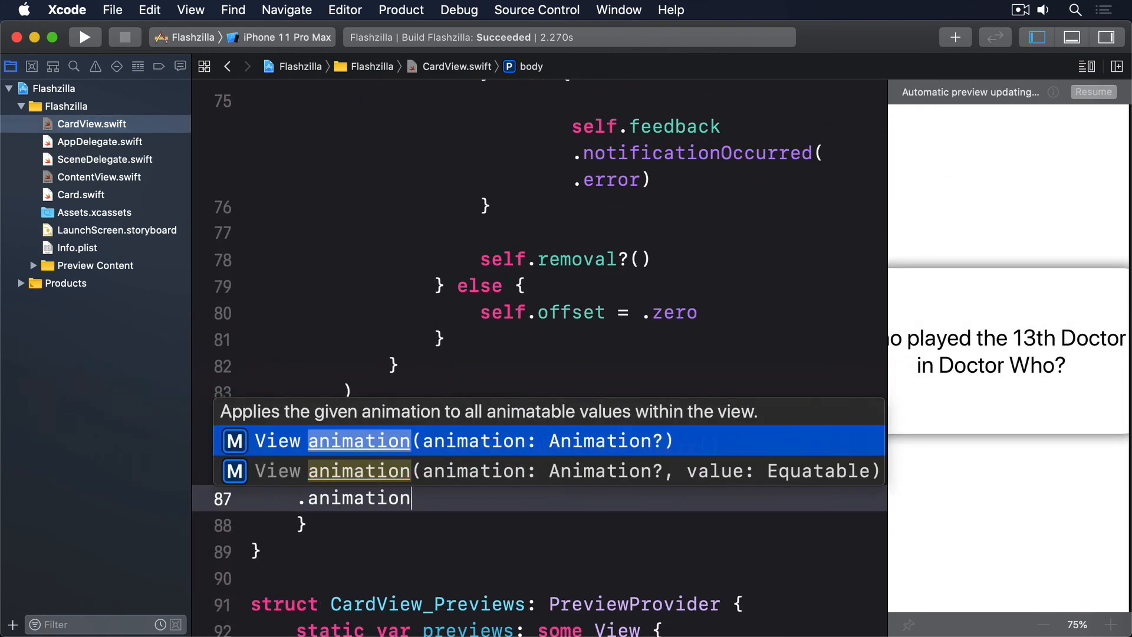
pyautogui.write('(.spring())')
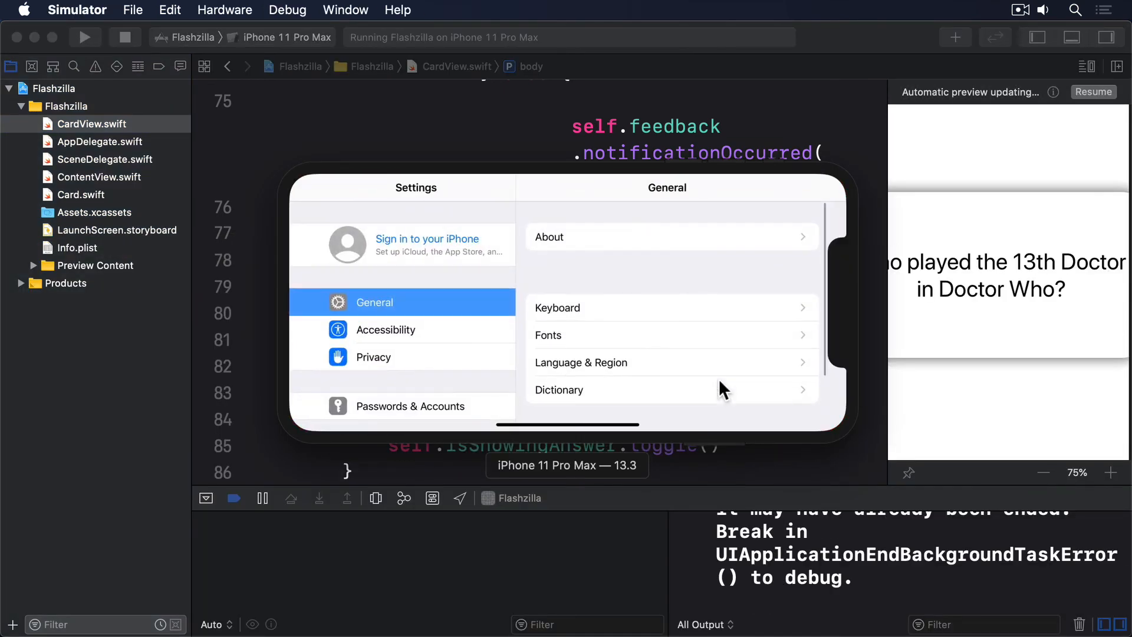
pyautogui.click(385, 330)
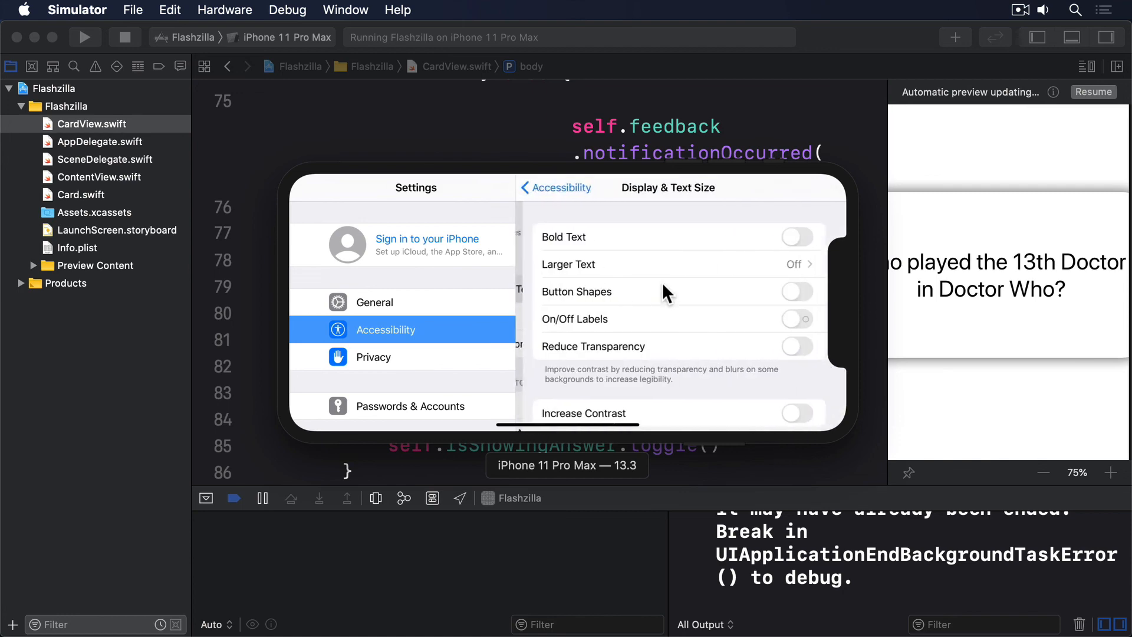